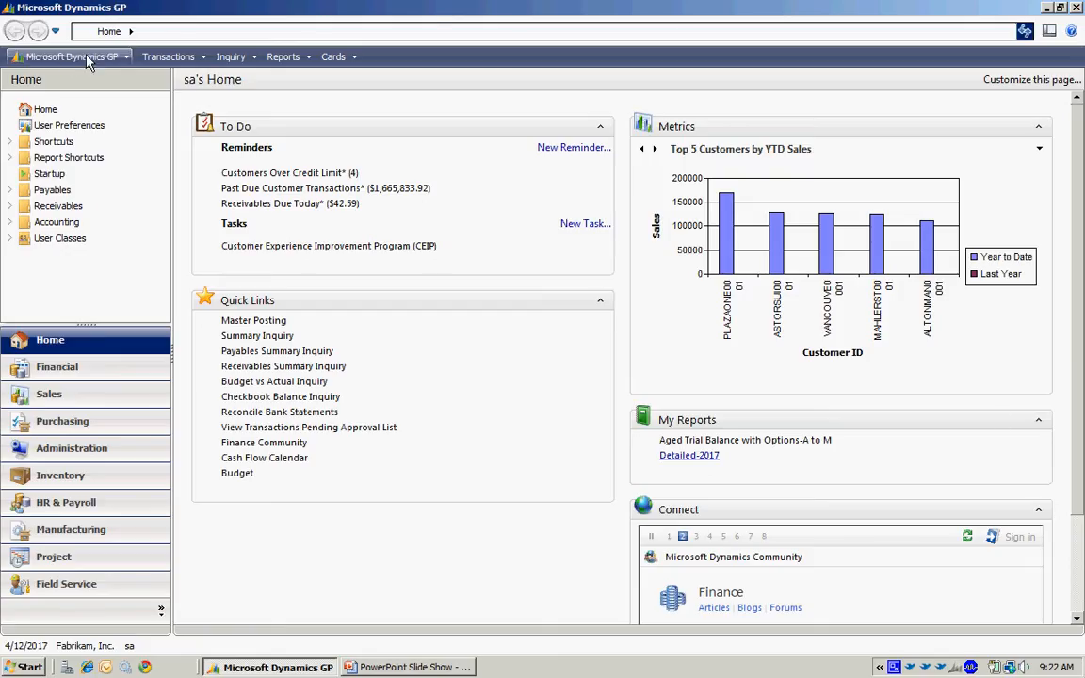
Step: Open Unit of Measure Schedule Setup and list the existing schedules in the lookup
left_click(76, 57)
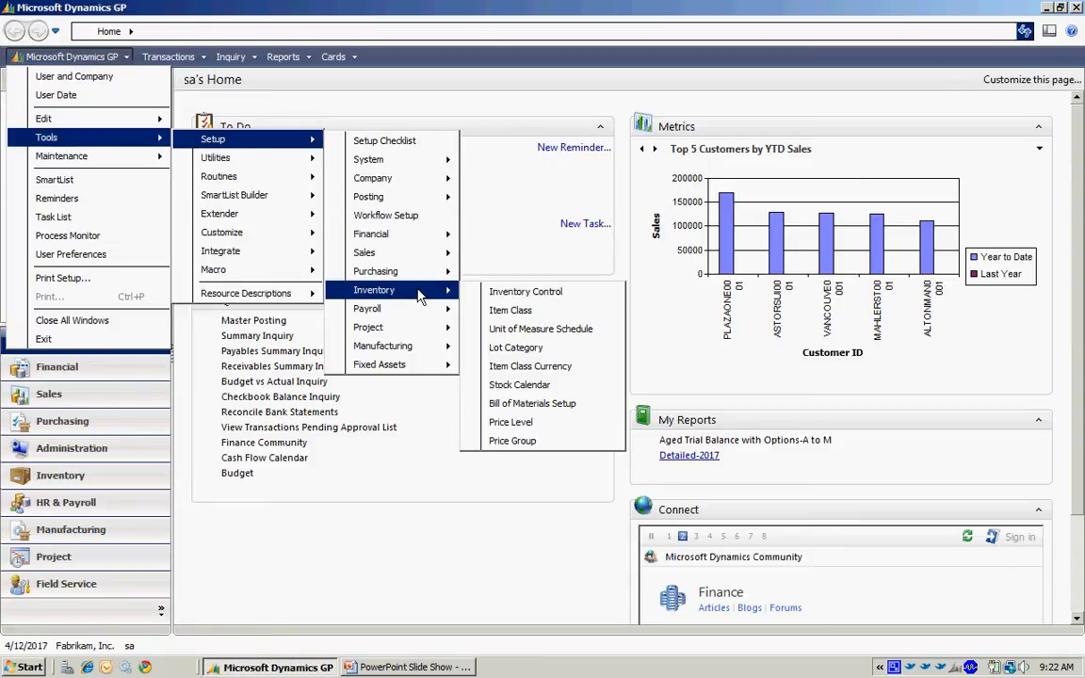
left_click(540, 329)
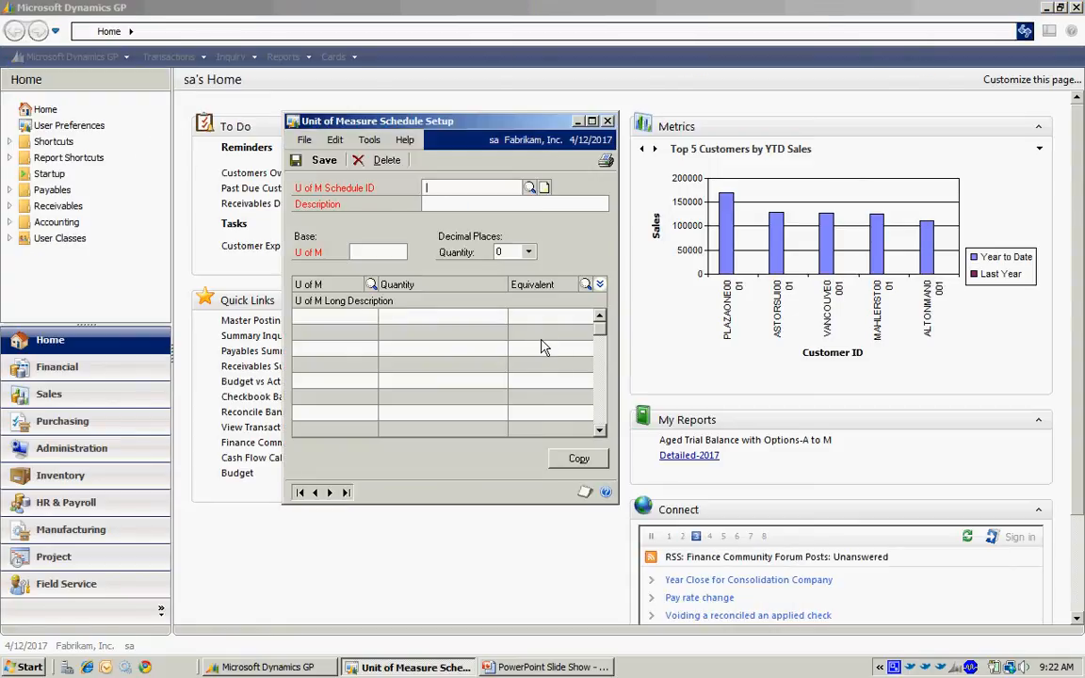
left_click(530, 187)
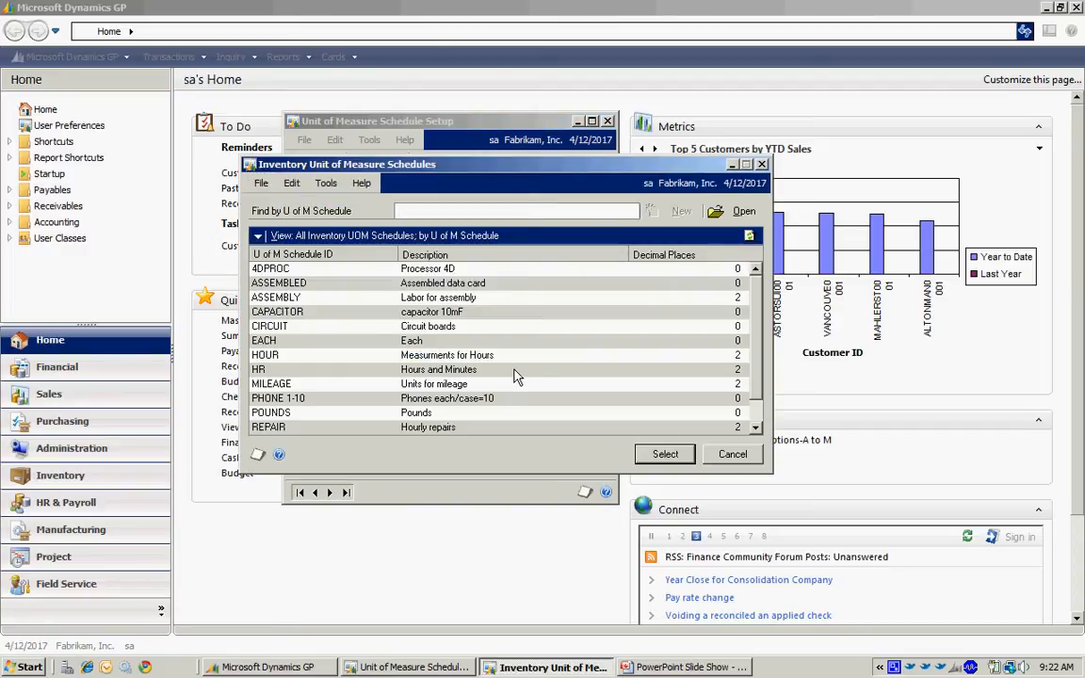
Step: Load the EACH schedule, with base unit Each and Case equal to 10 Each
left_click(665, 454)
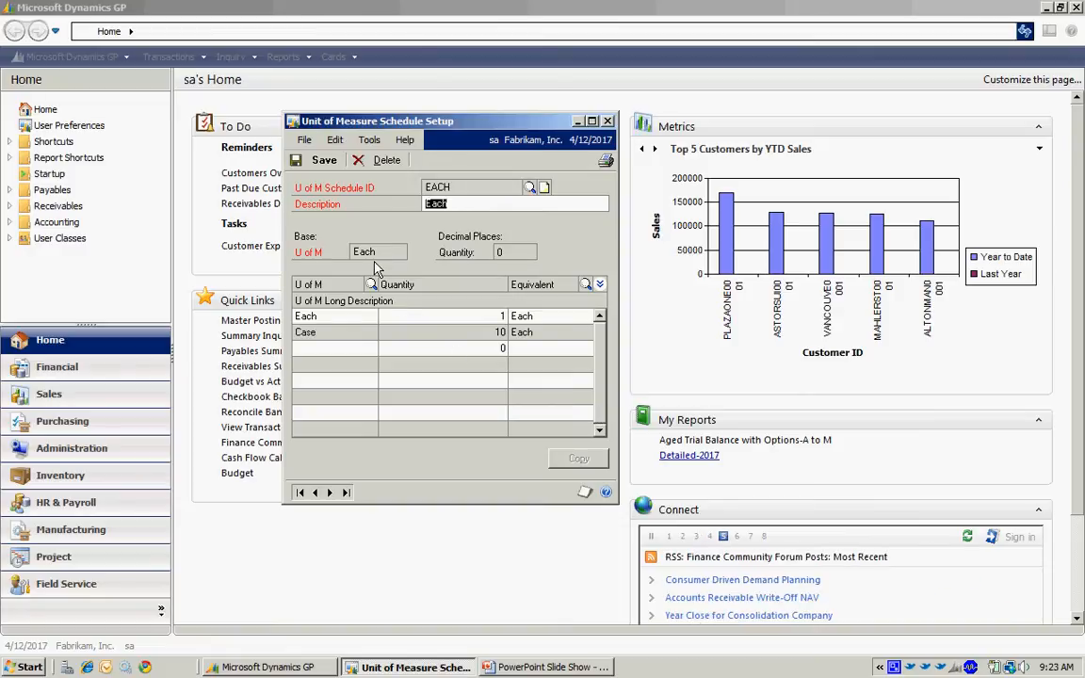
mouse_move(465, 272)
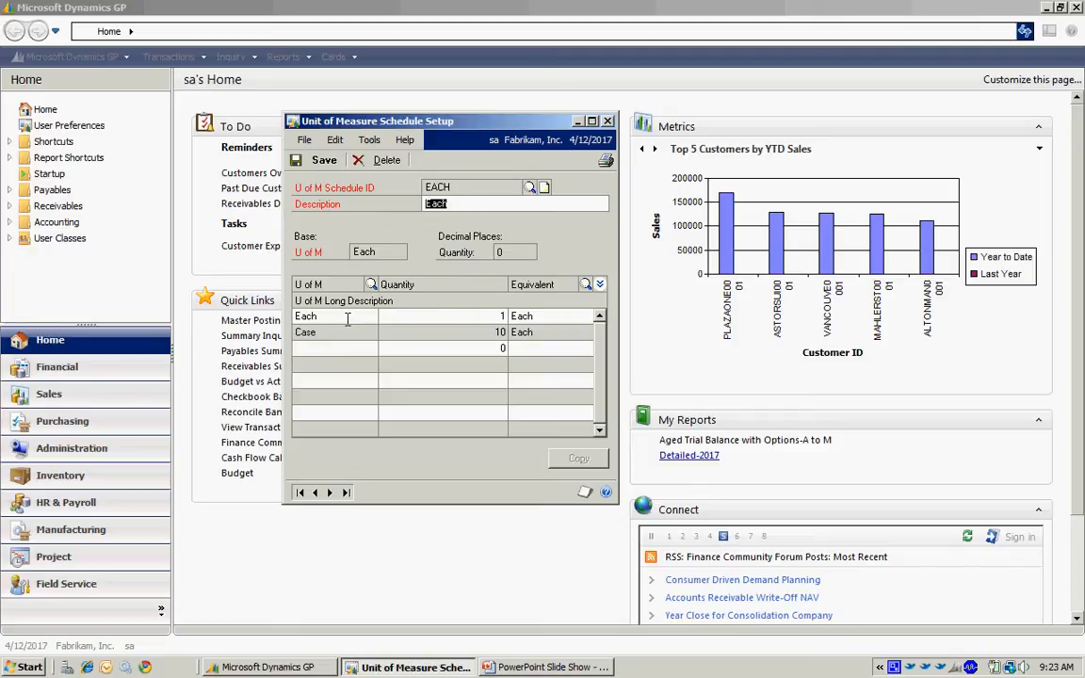
mouse_move(355, 415)
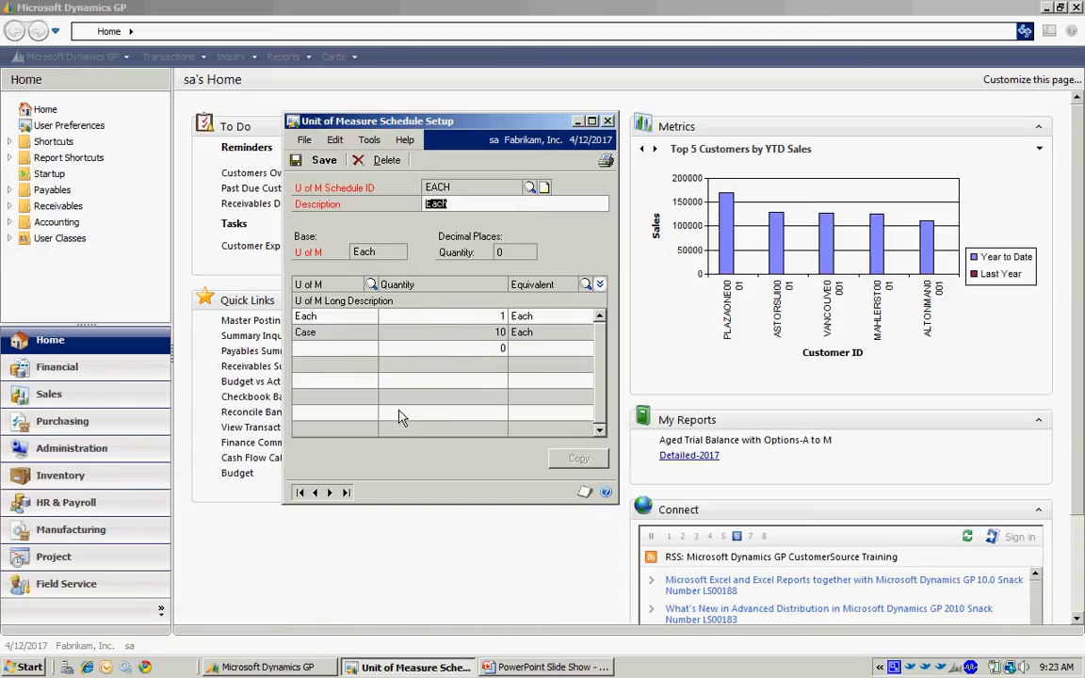
mouse_move(397, 276)
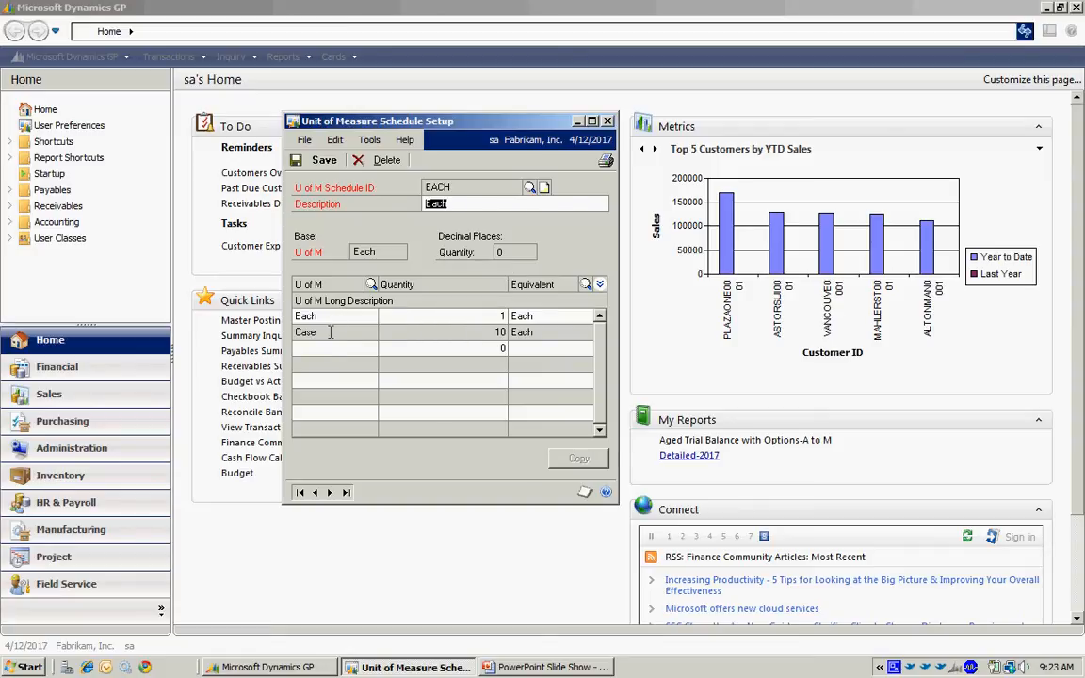
mouse_move(341, 316)
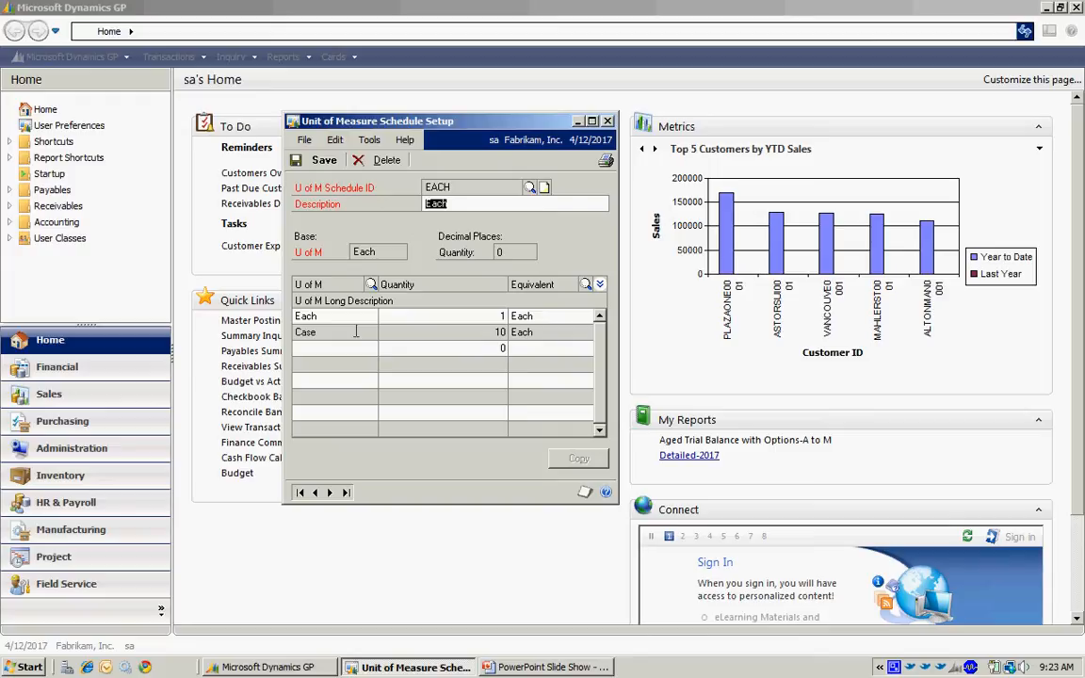
mouse_move(366, 331)
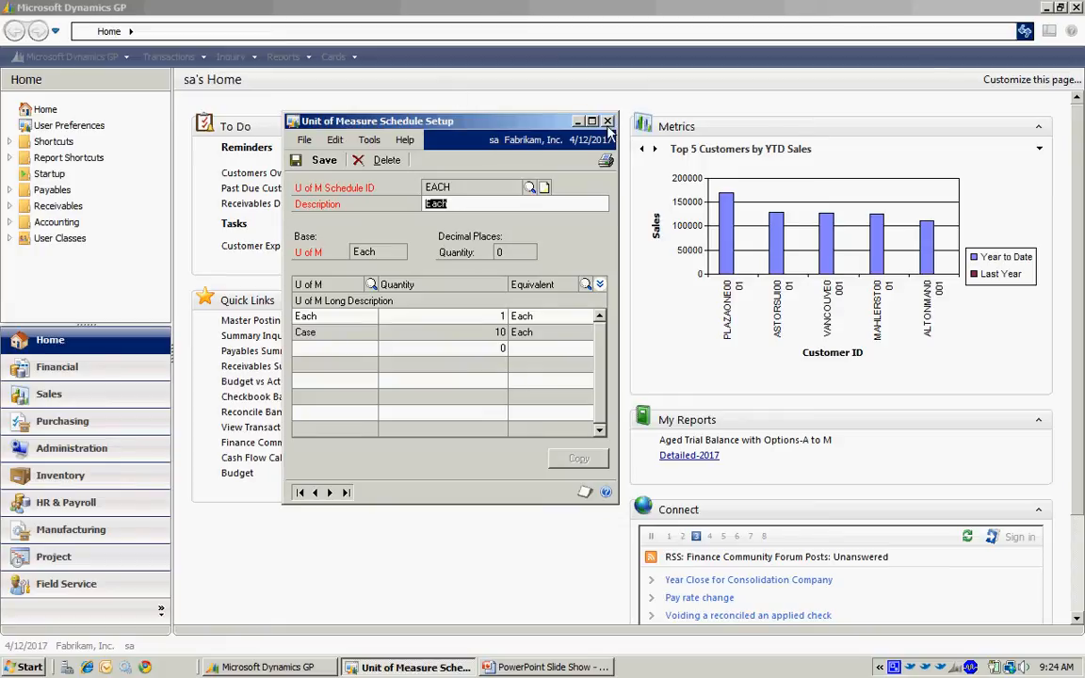
Step: Close the schedule setup, open Site Maintenance and list existing inventory sites
left_click(608, 121)
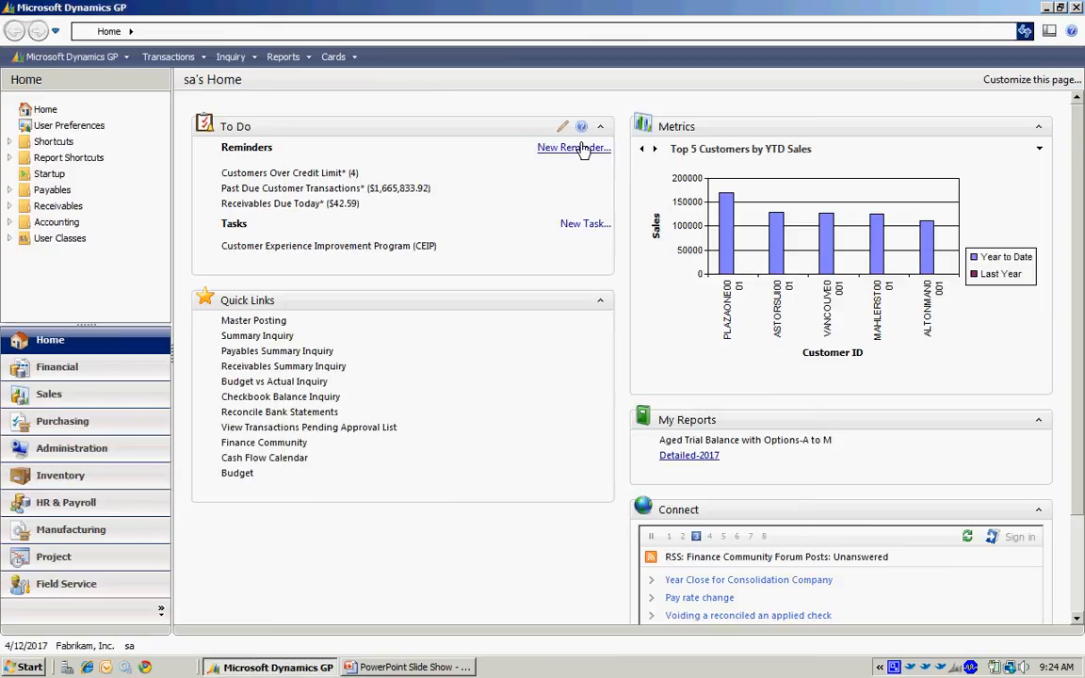
left_click(333, 56)
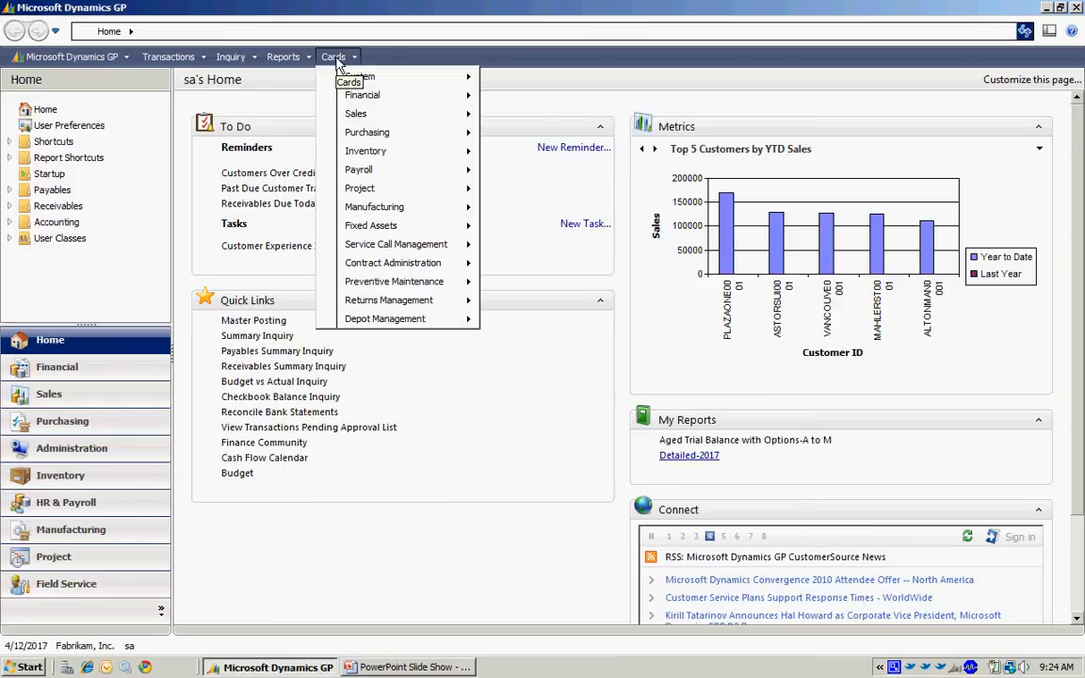
mouse_move(366, 150)
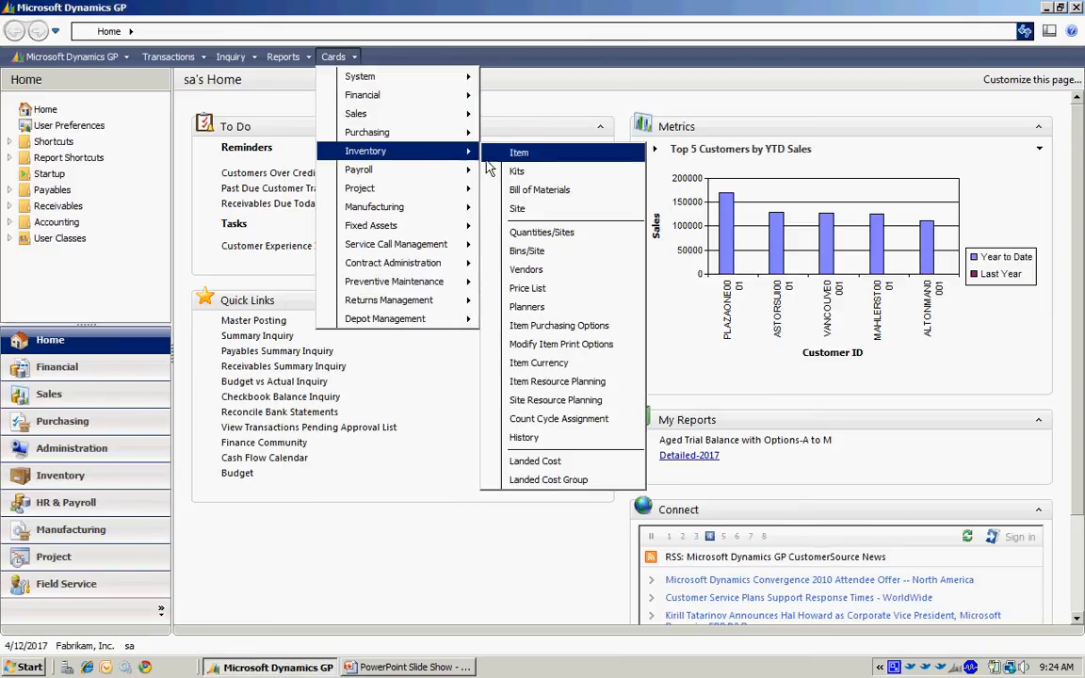
left_click(515, 208)
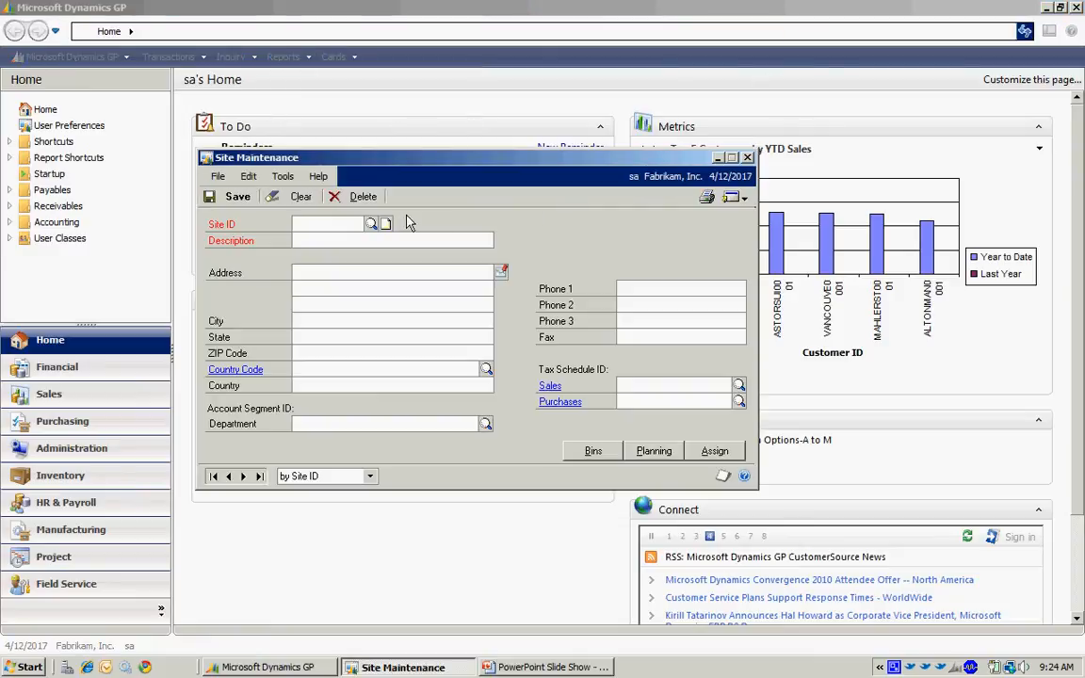
left_click(370, 224)
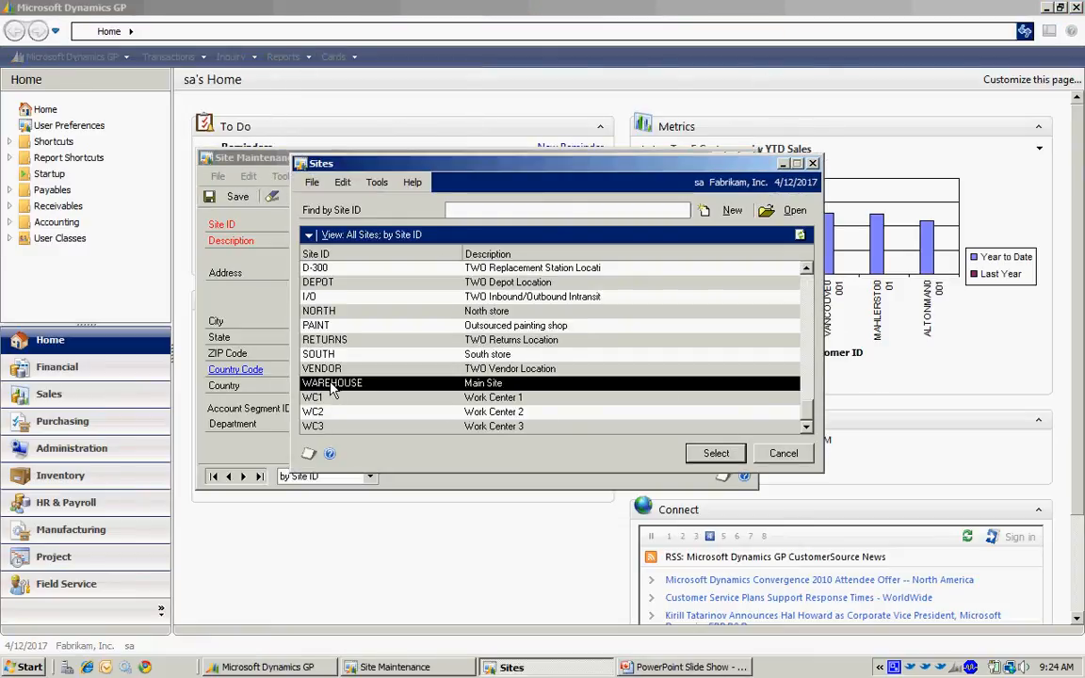
Step: Load the WAREHOUSE Main Site record at 4300 West Elm St., Chicago
left_click(715, 453)
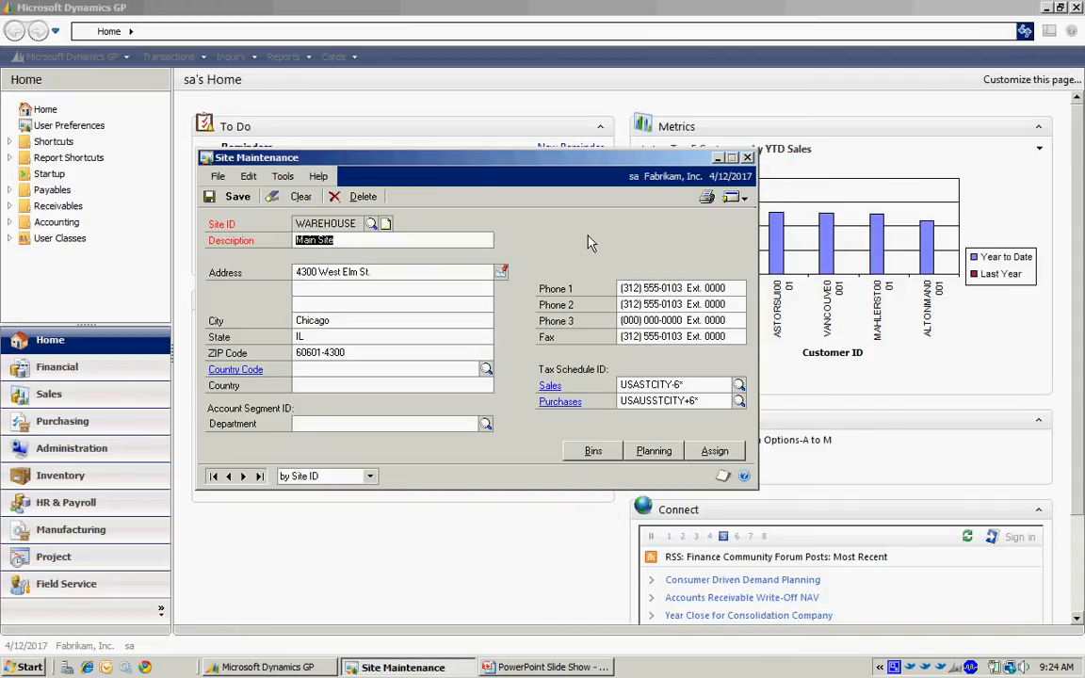
mouse_move(566, 230)
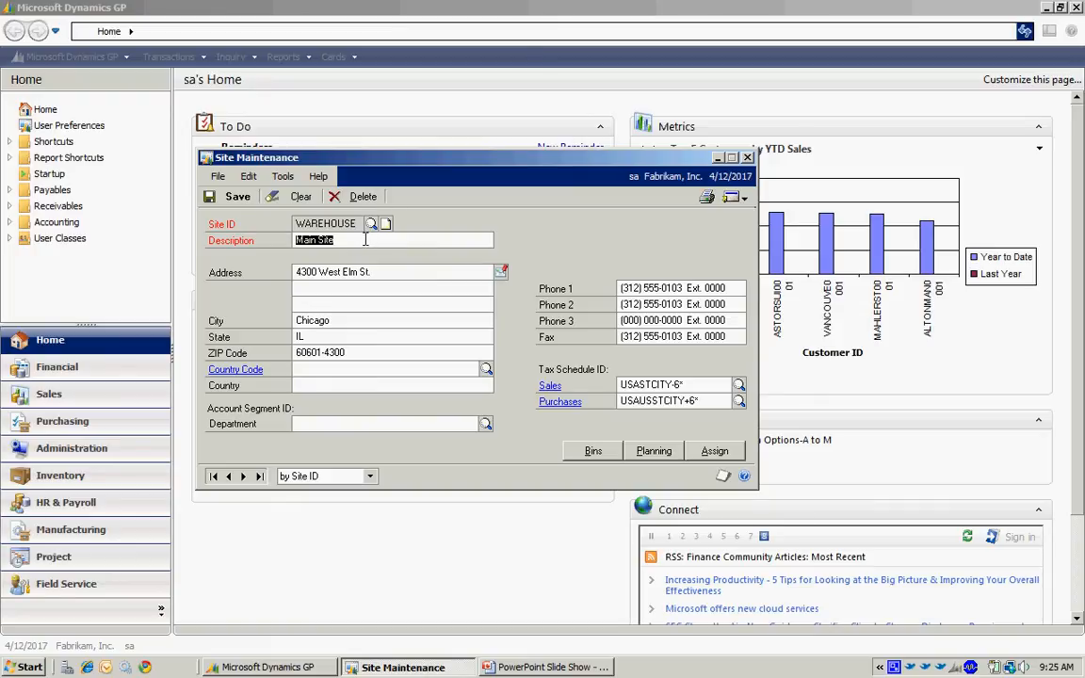
Step: Close Site Maintenance and open a blank Item Class Setup window
left_click(747, 157)
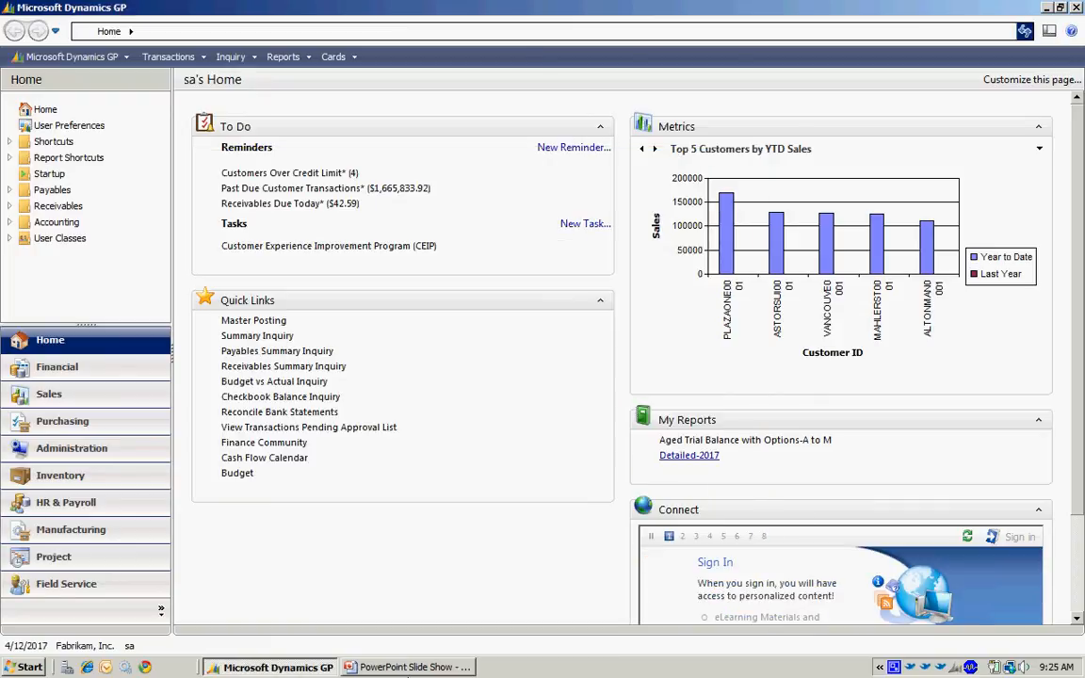
mouse_move(267, 267)
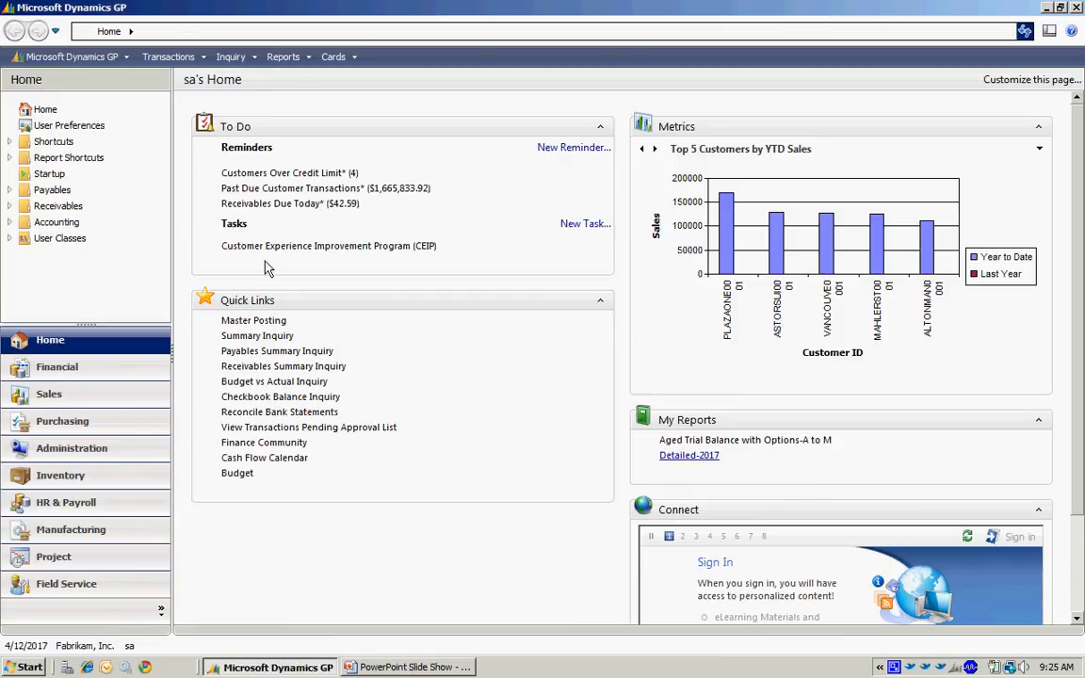
left_click(71, 58)
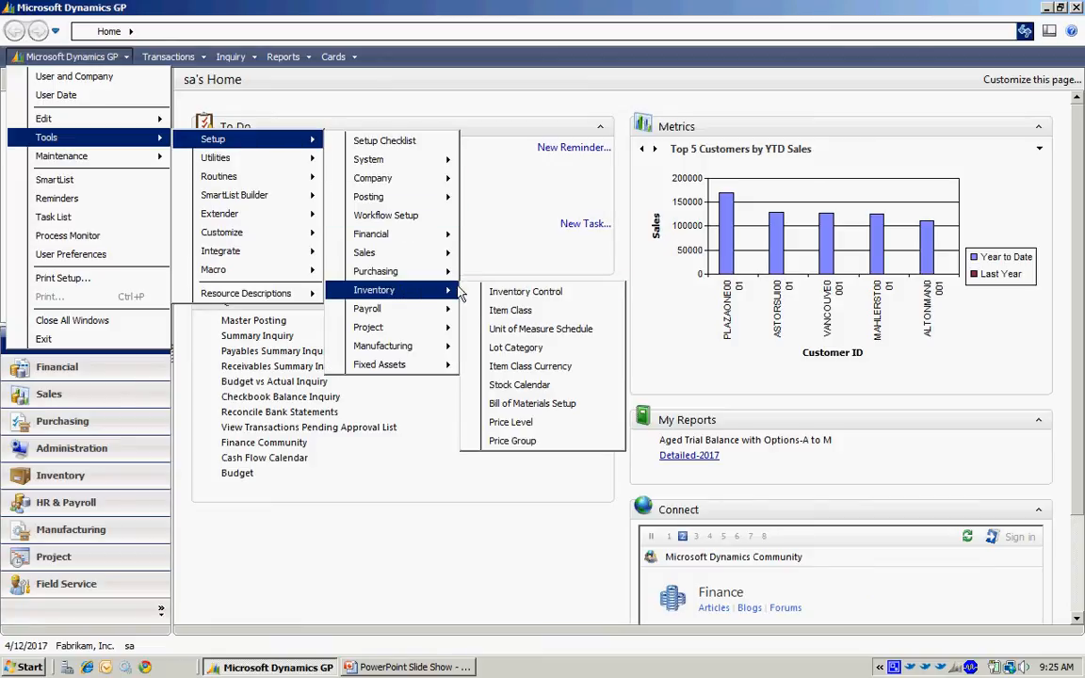
left_click(525, 310)
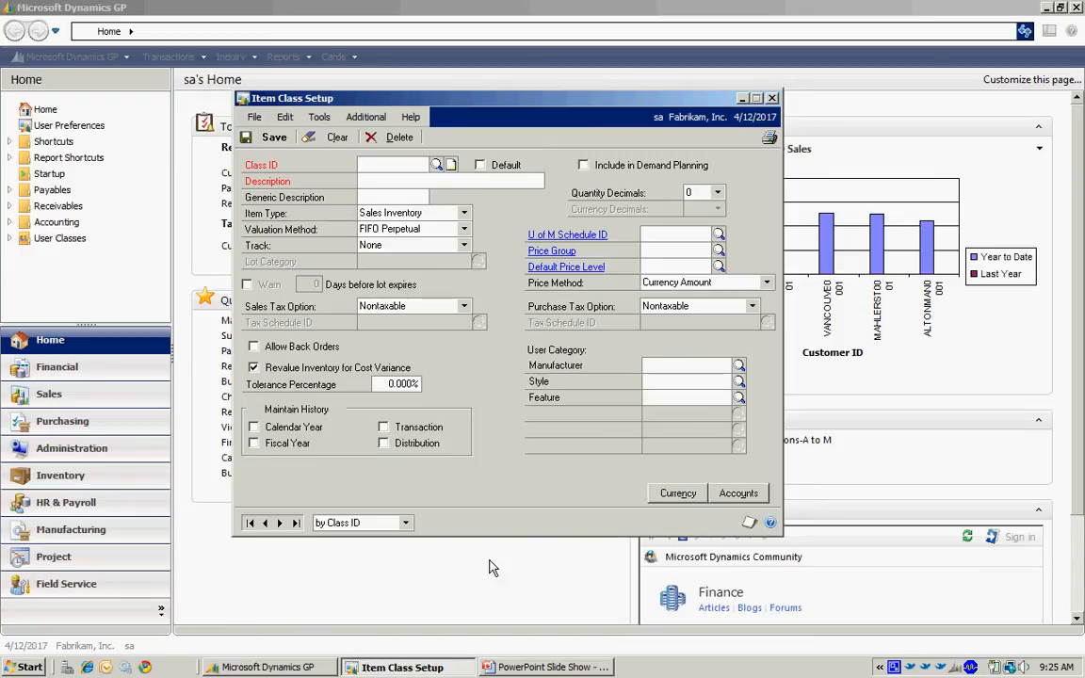
left_click(392, 164)
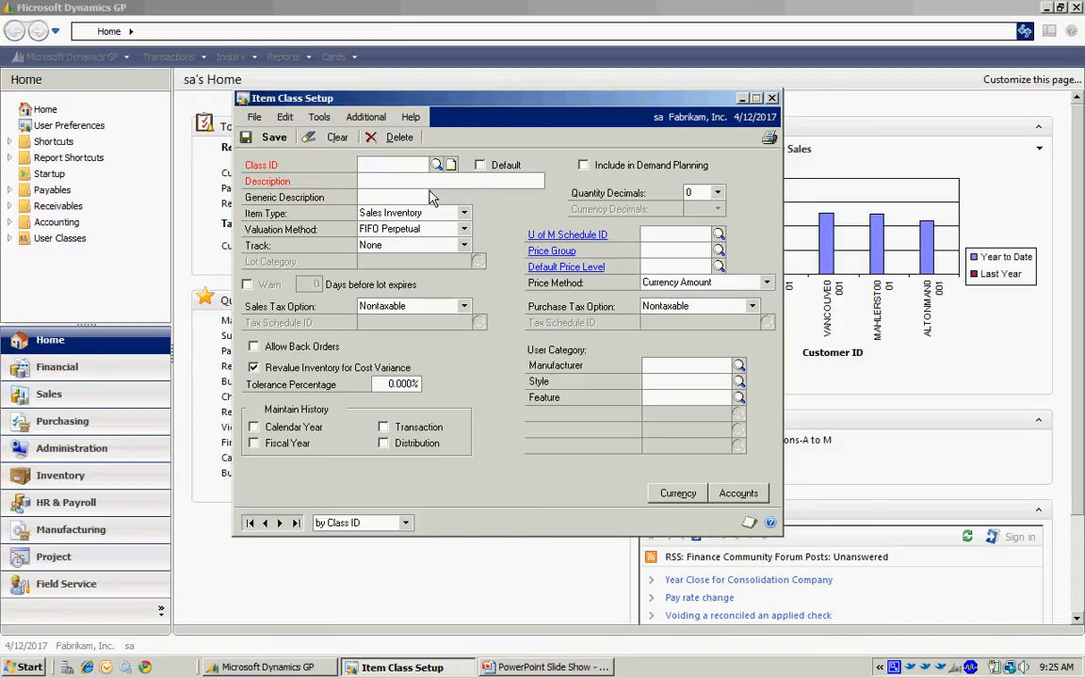
Step: Load item class FG-ACT, Actual Cost finished goods, using EACH with all history tracked
left_click(436, 165)
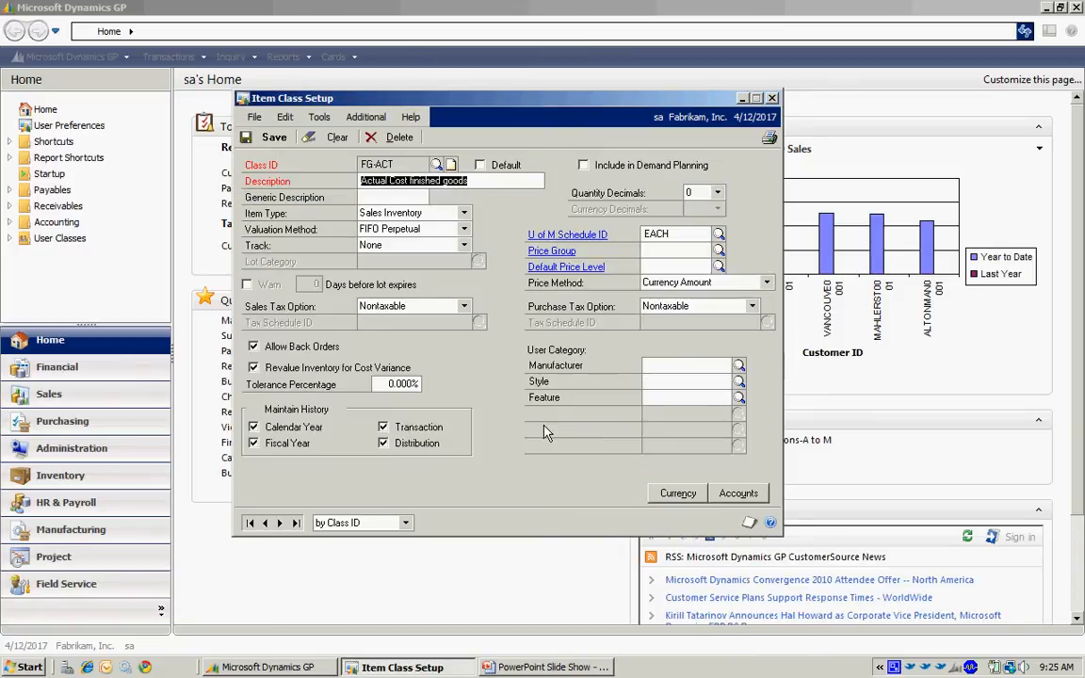
mouse_move(515, 413)
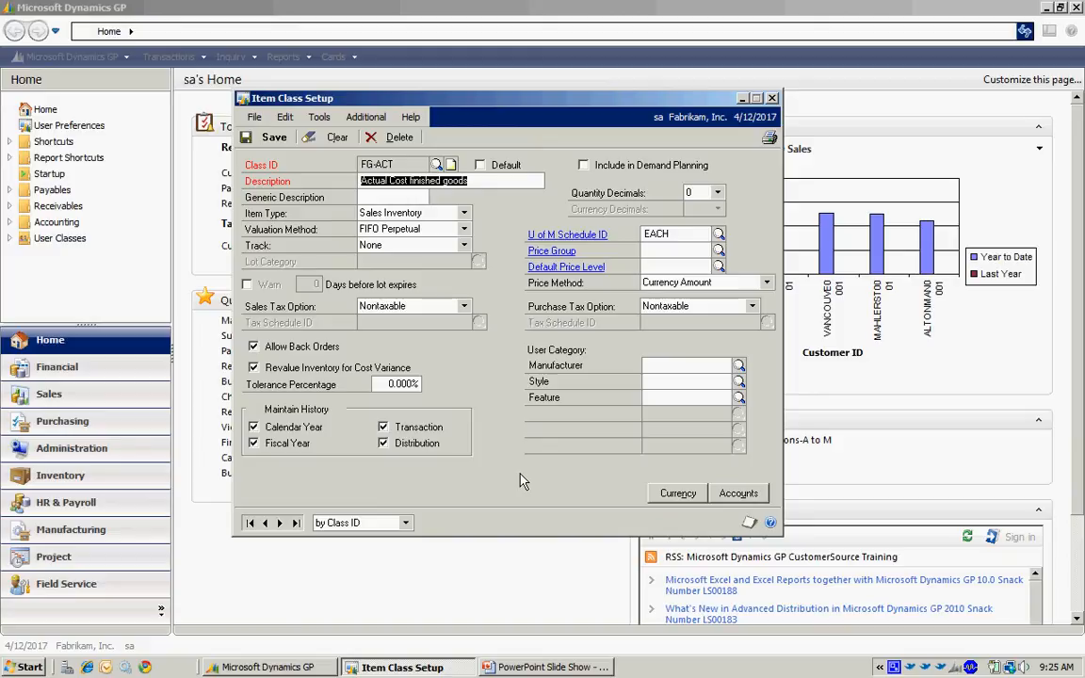
mouse_move(522, 467)
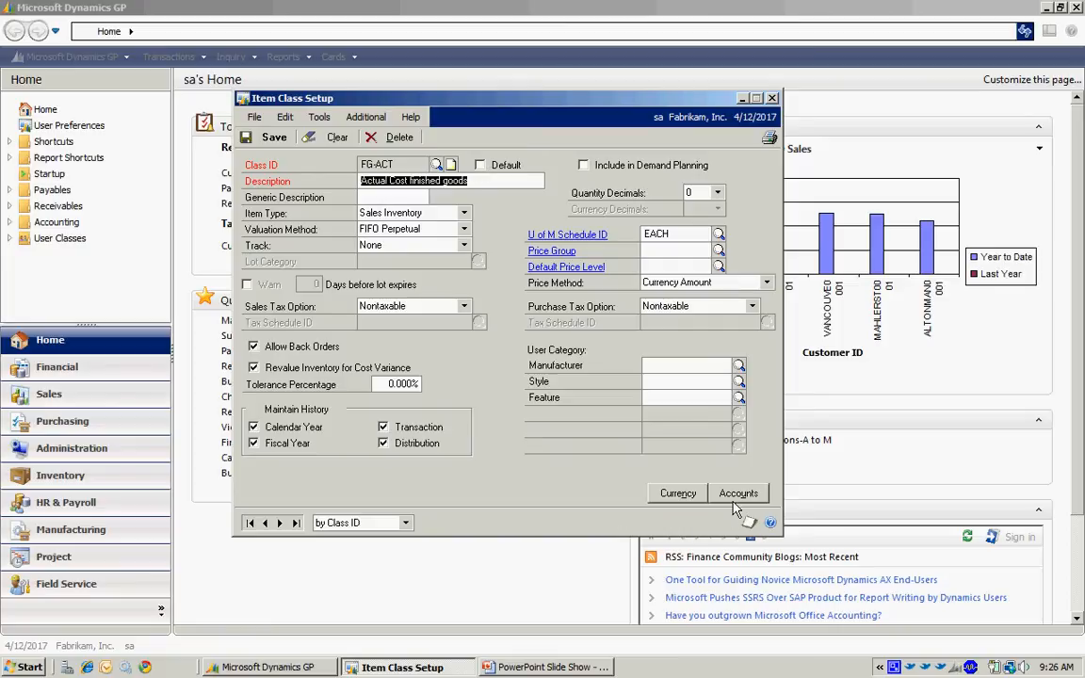
Step: Review FG-ACT's inventory, sales, cost and variance accounts in Item Class Accounts Setup
left_click(738, 493)
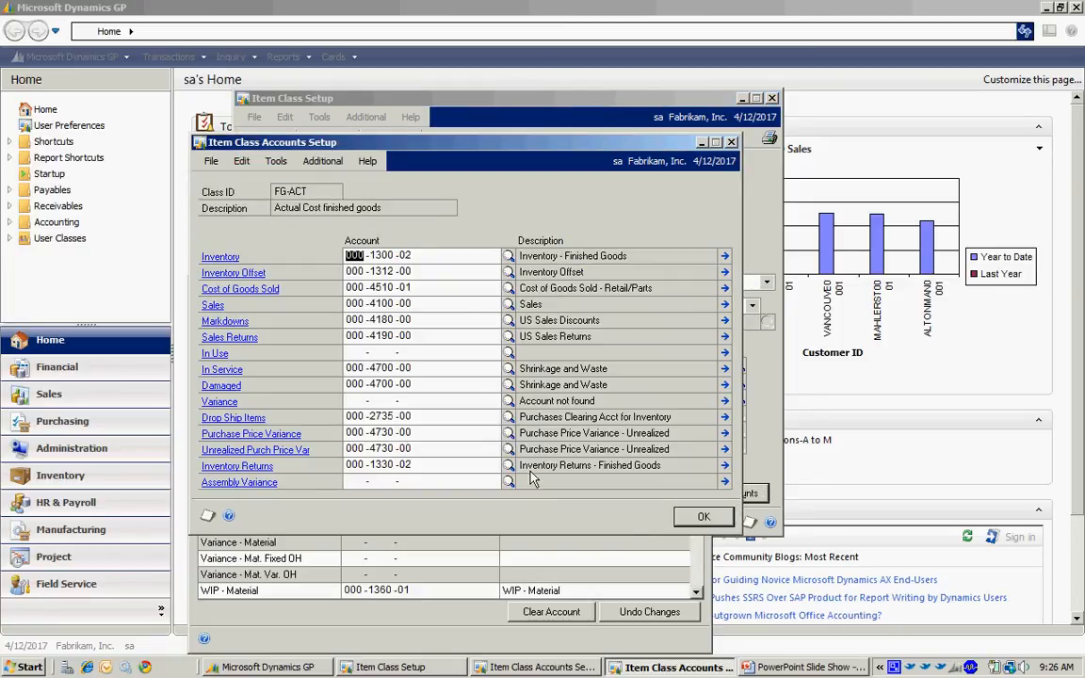
mouse_move(489, 504)
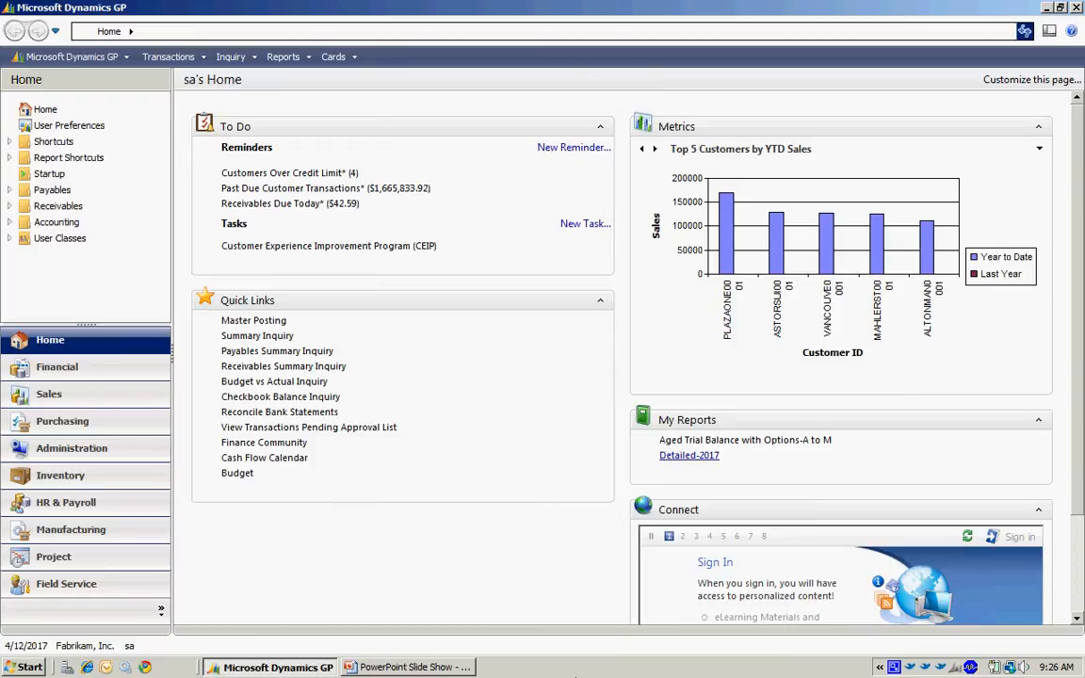
Step: Open Item Maintenance and enter 'AC' to look up matching item numbers
left_click(333, 57)
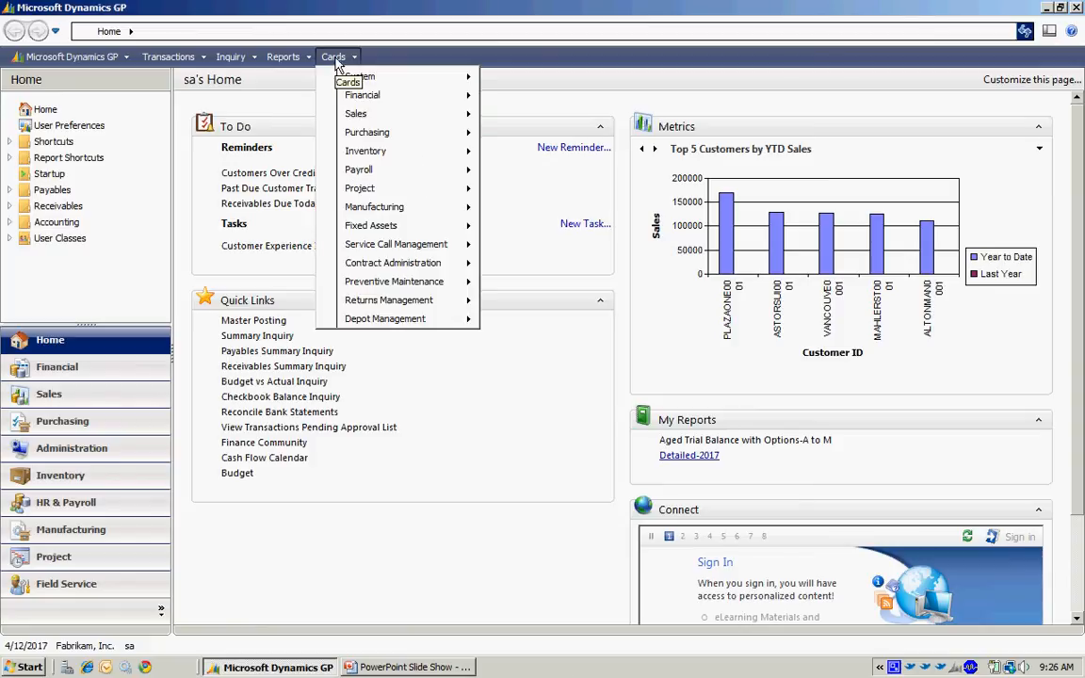
mouse_move(366, 151)
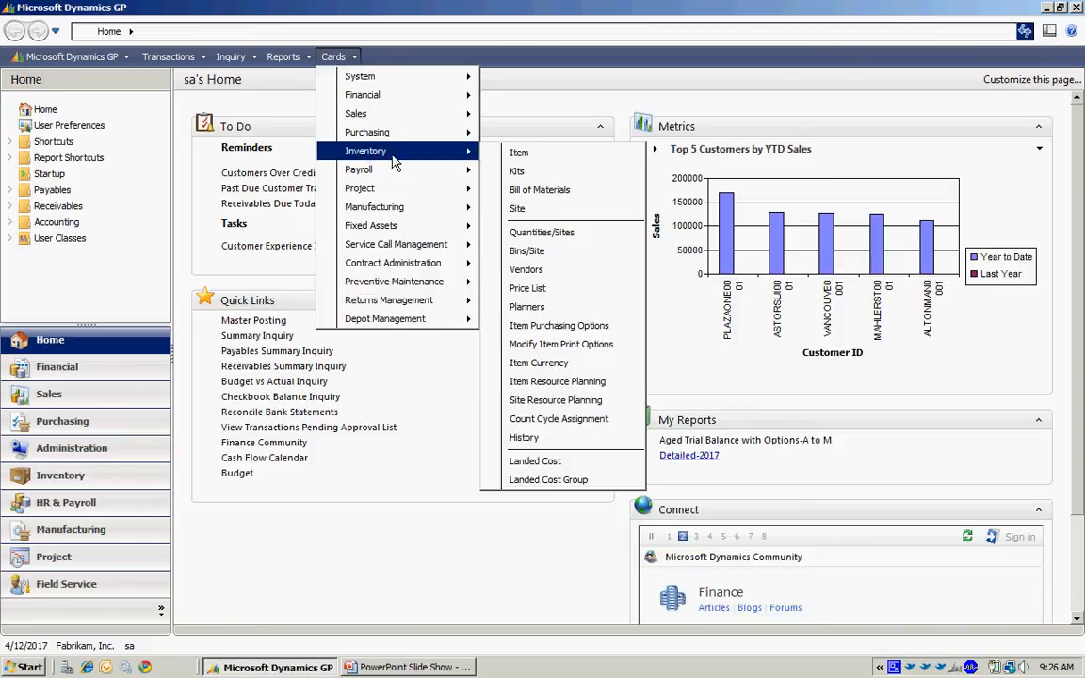
left_click(518, 152)
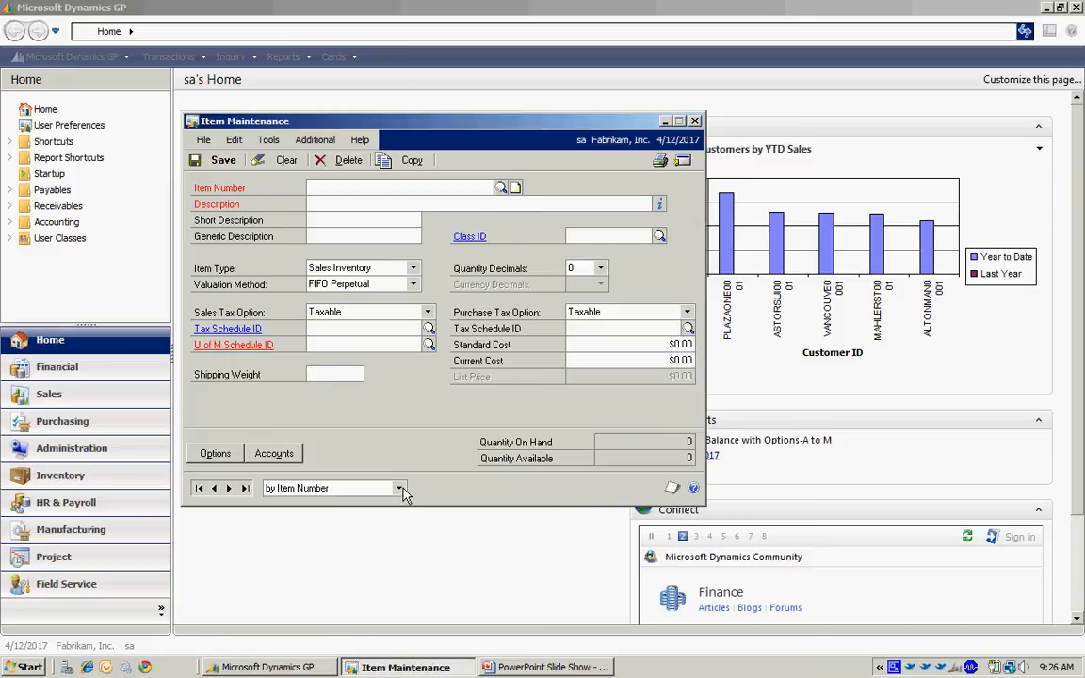
type("AC")
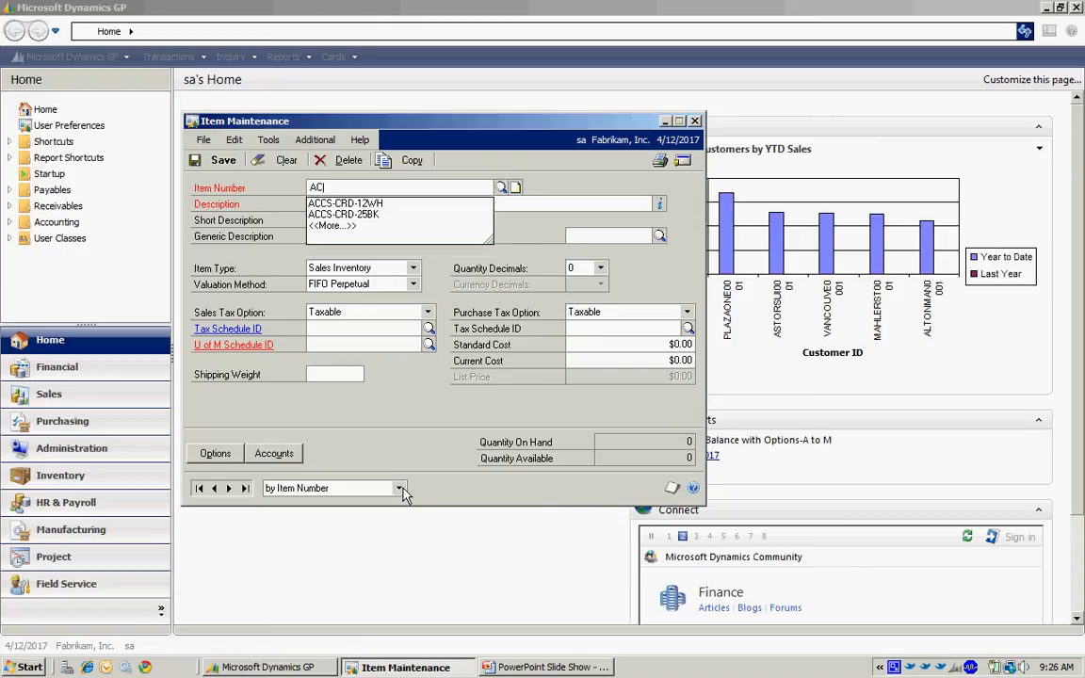
Step: Load ACCS-CRD-12WH, Phone Cord - 12' White, and review its PHONE 1-10 schedule
left_click(344, 203)
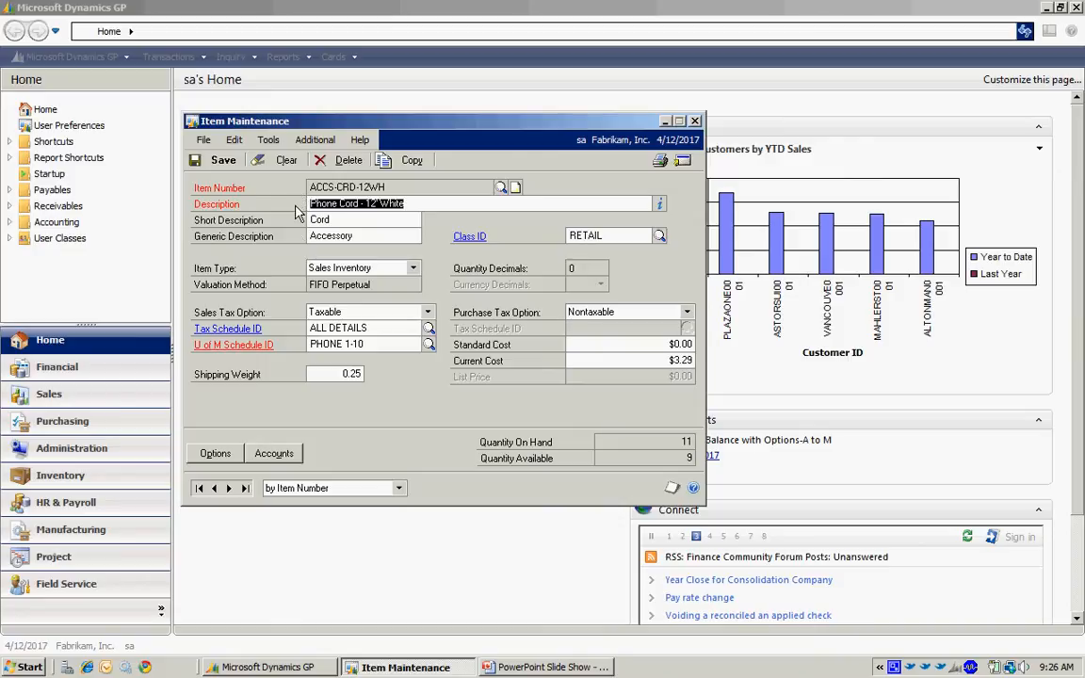
mouse_move(292, 354)
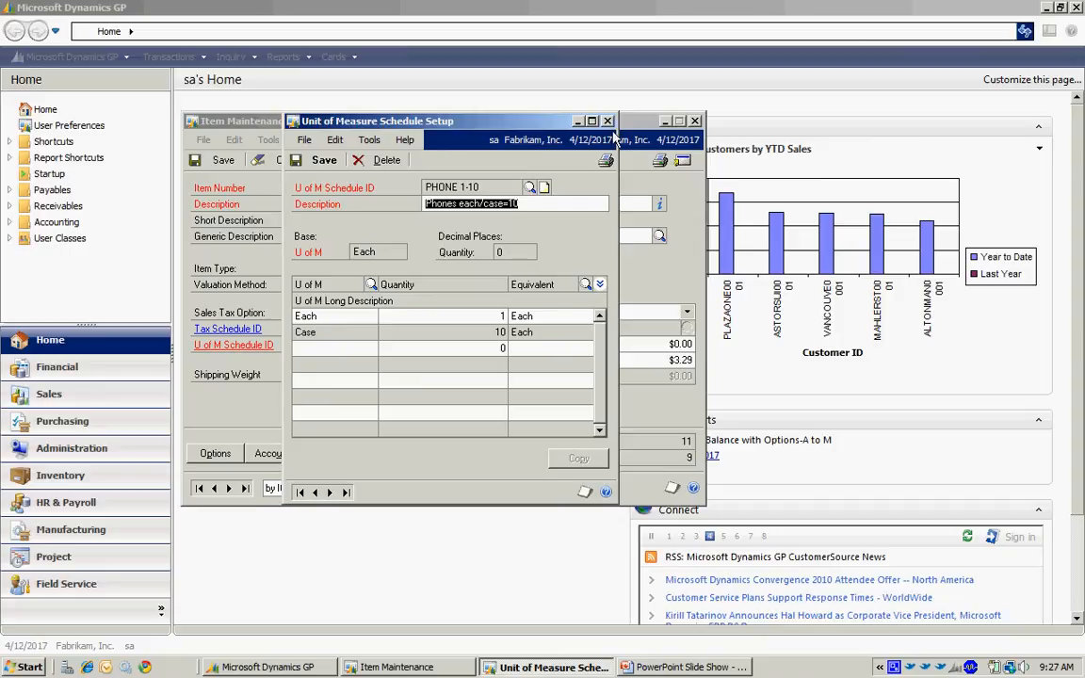
left_click(608, 121)
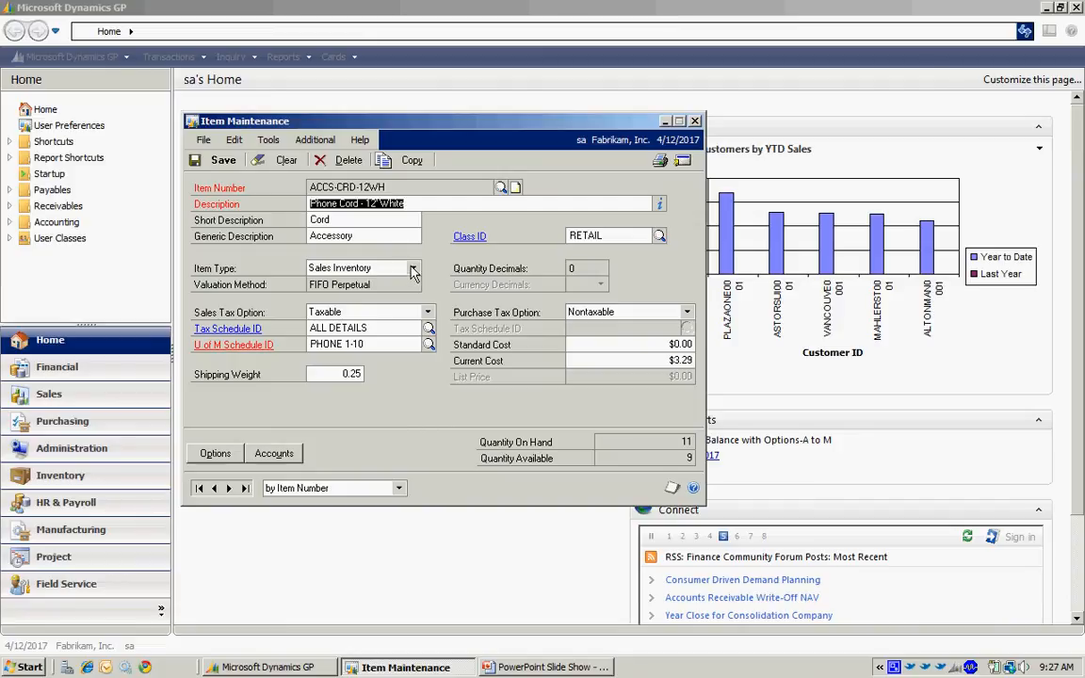
left_click(415, 268)
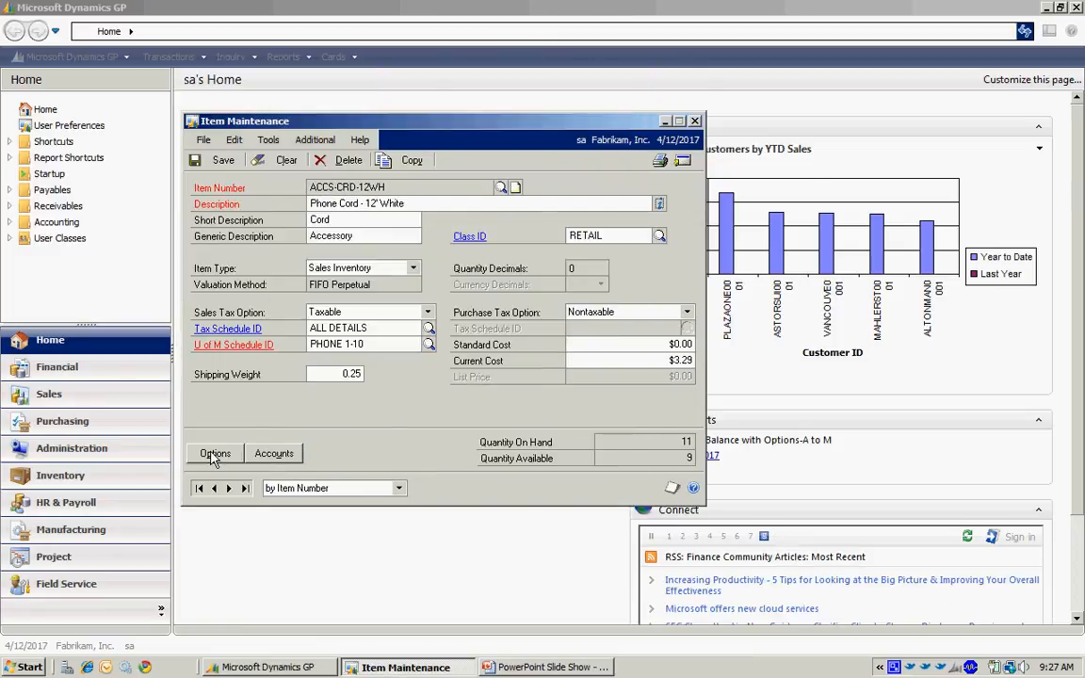
left_click(215, 453)
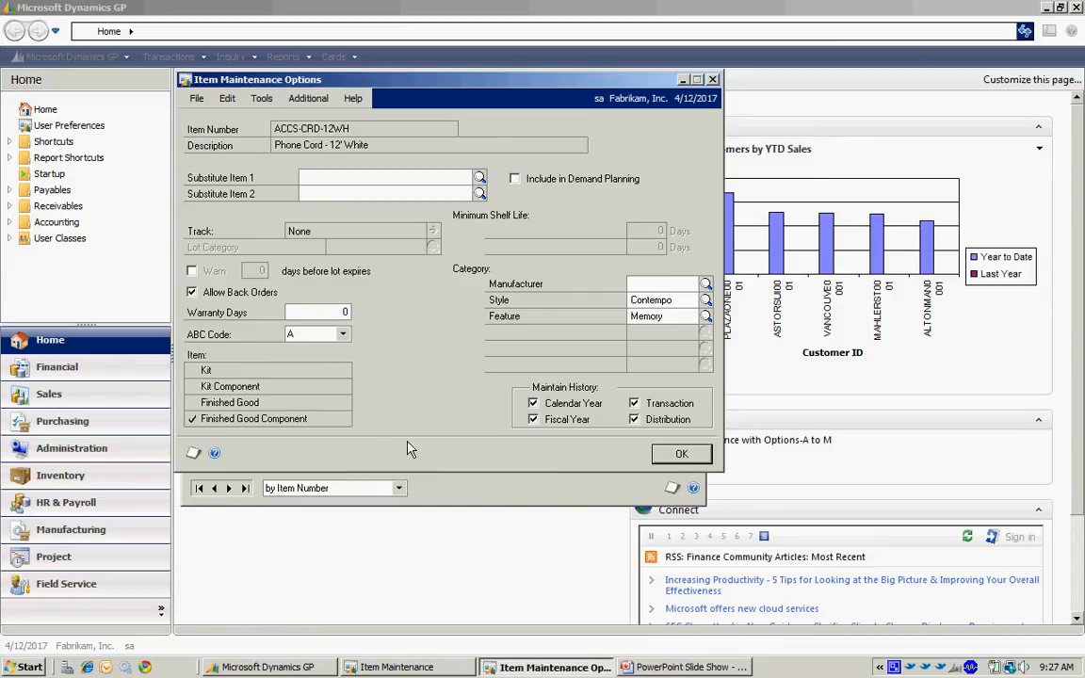
left_click(384, 177)
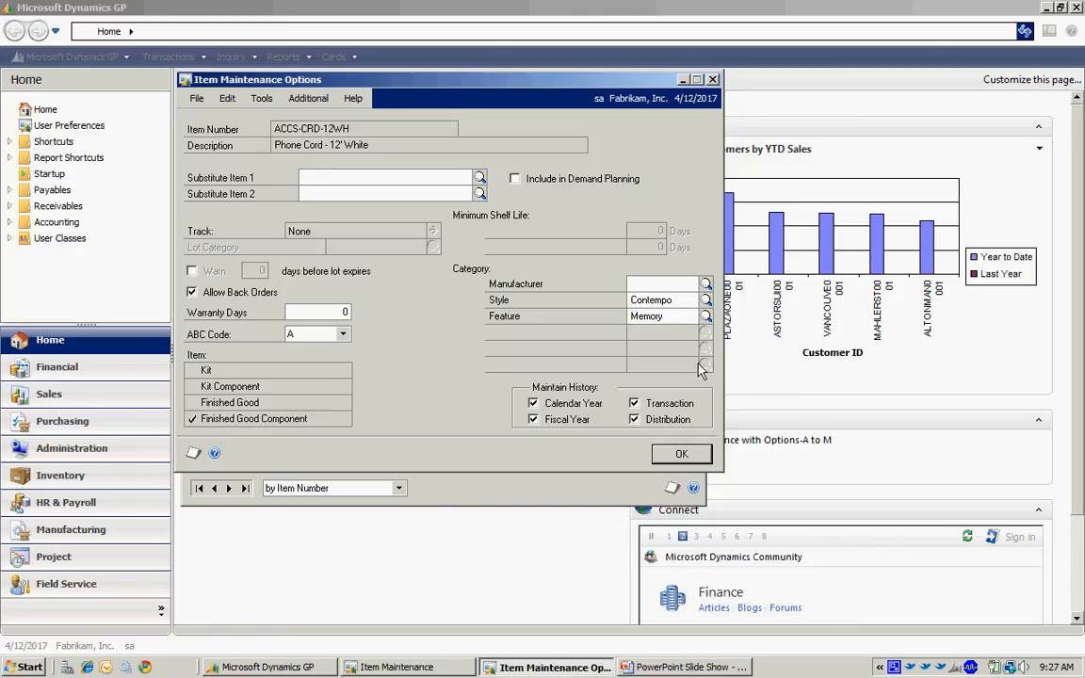
left_click(681, 454)
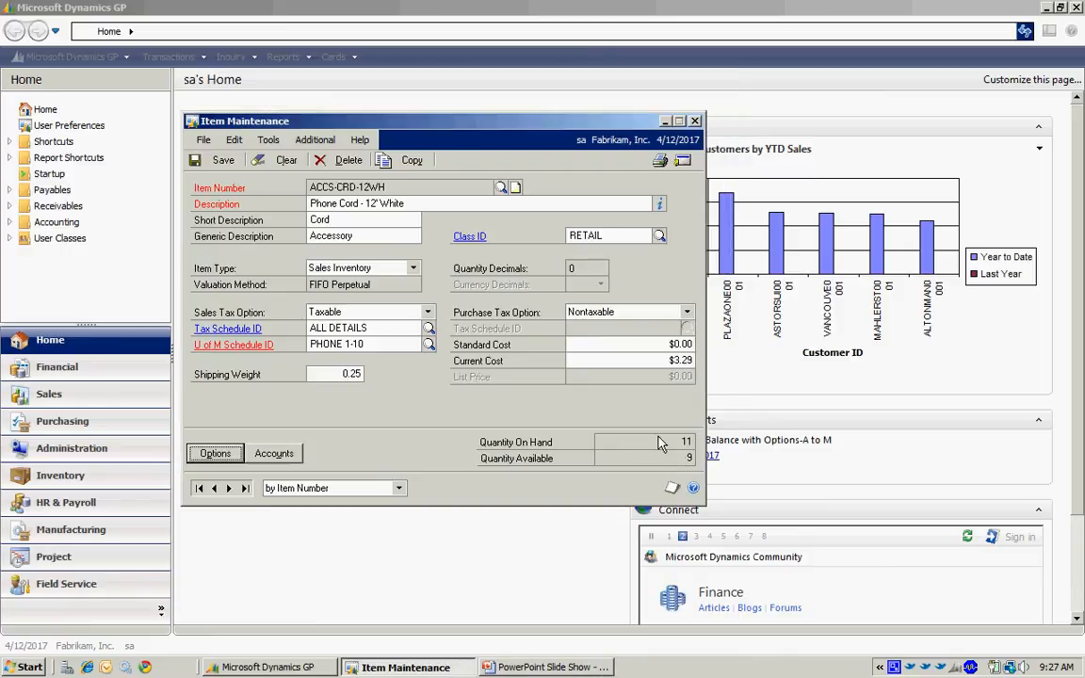
mouse_move(672, 179)
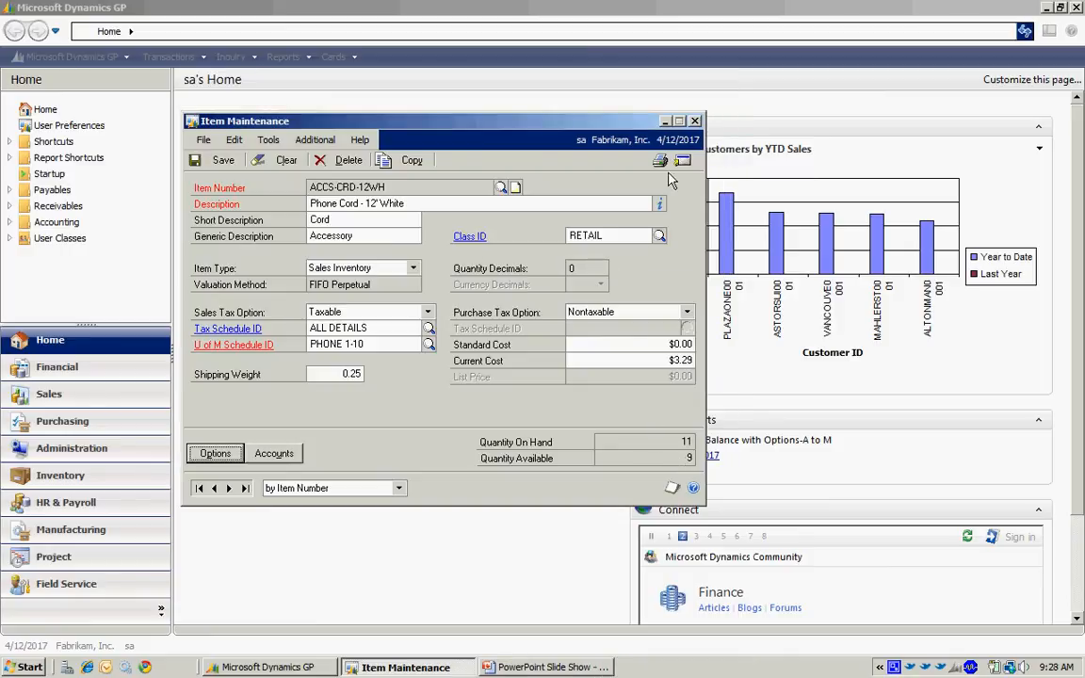
mouse_move(685, 160)
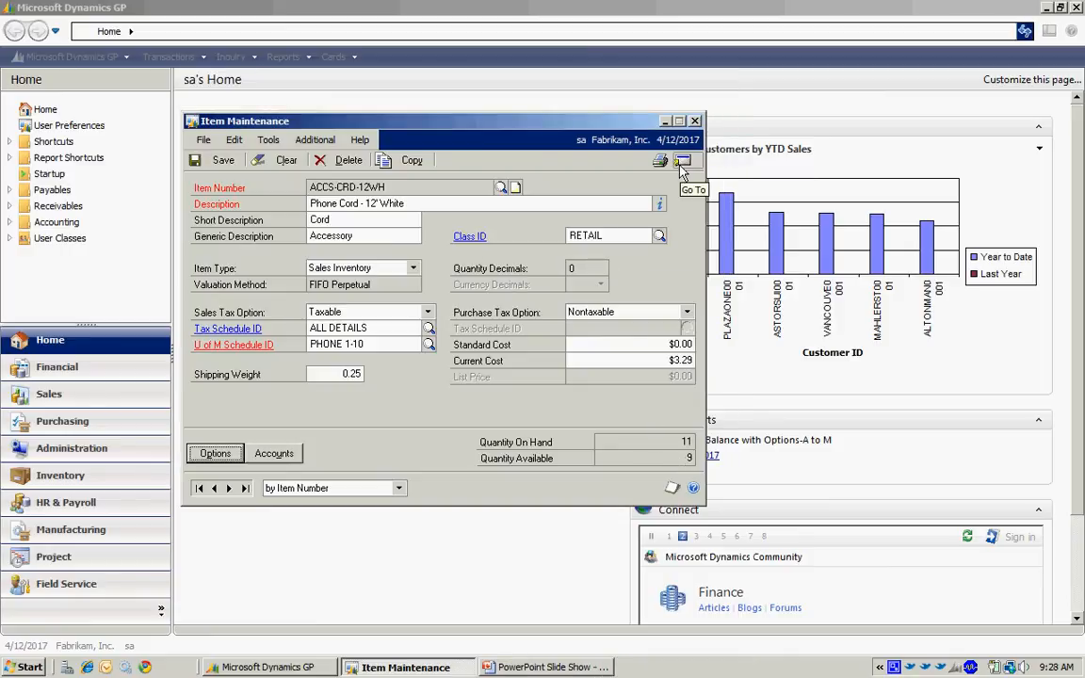
Step: Open the ACCS-CRD-12WH price list and keep the % Markup - Current Cost method
left_click(682, 160)
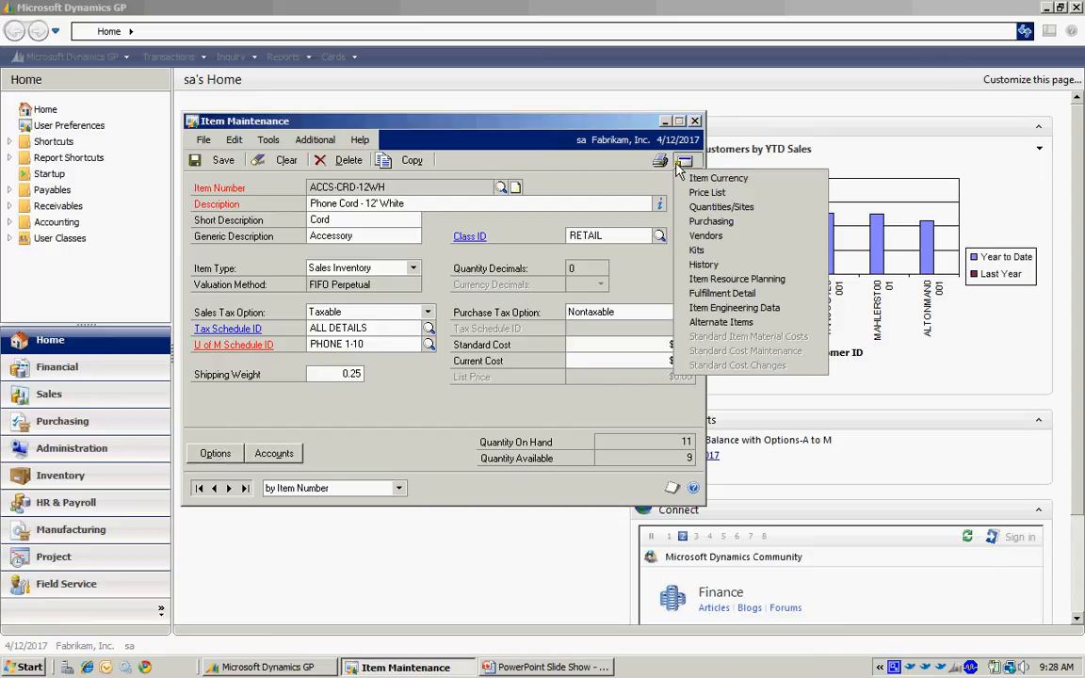
left_click(707, 192)
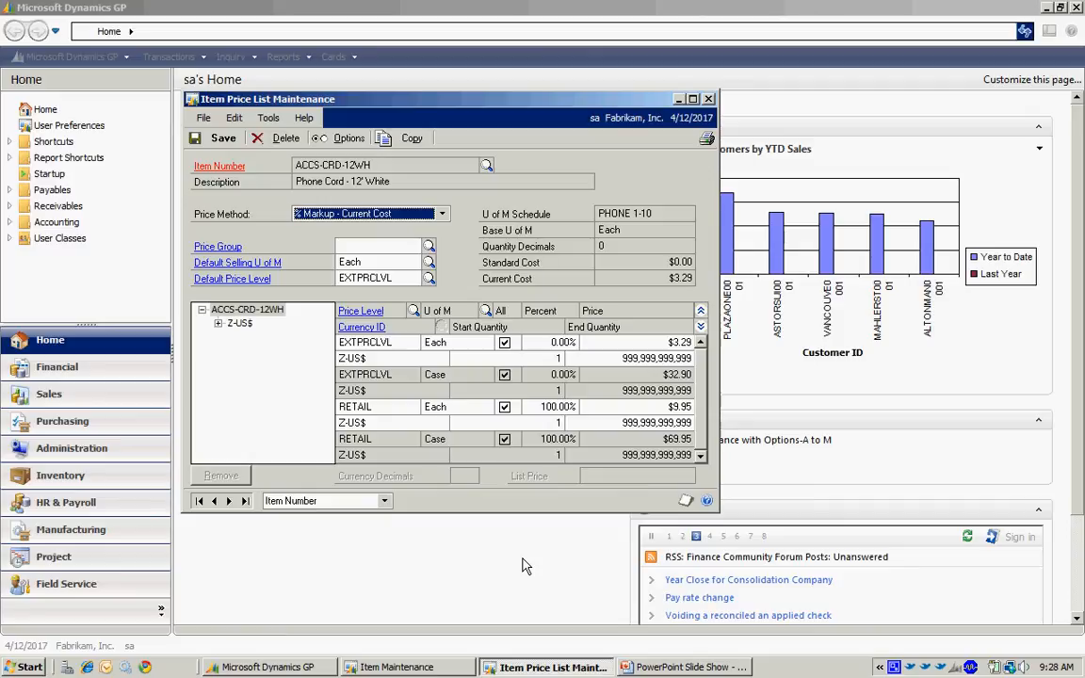
left_click(441, 213)
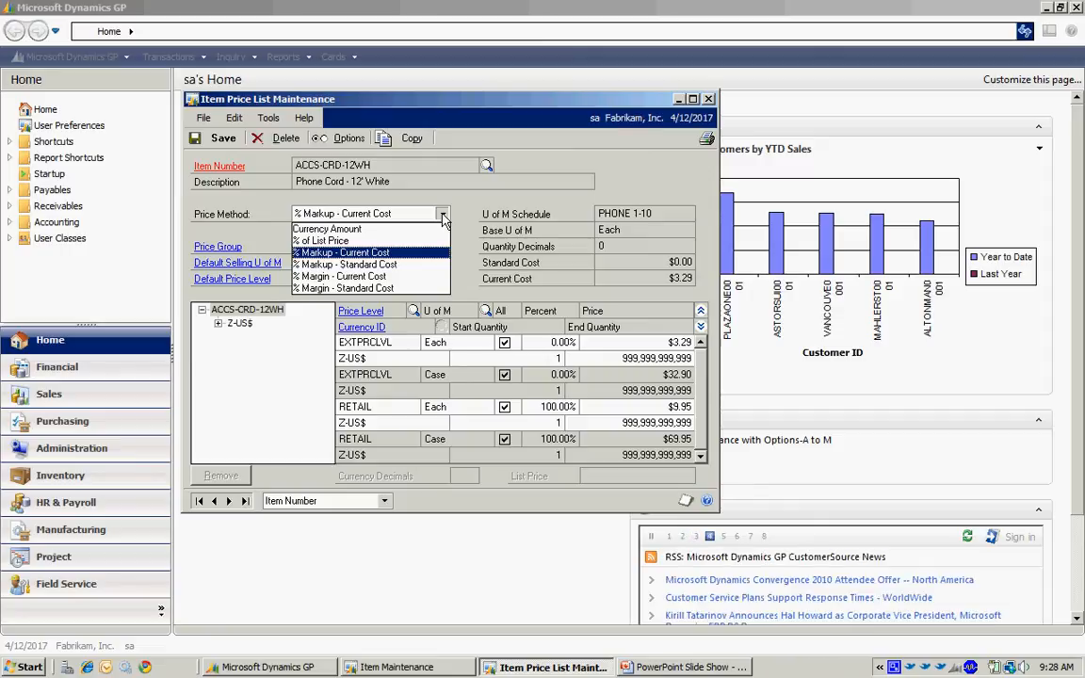
left_click(346, 253)
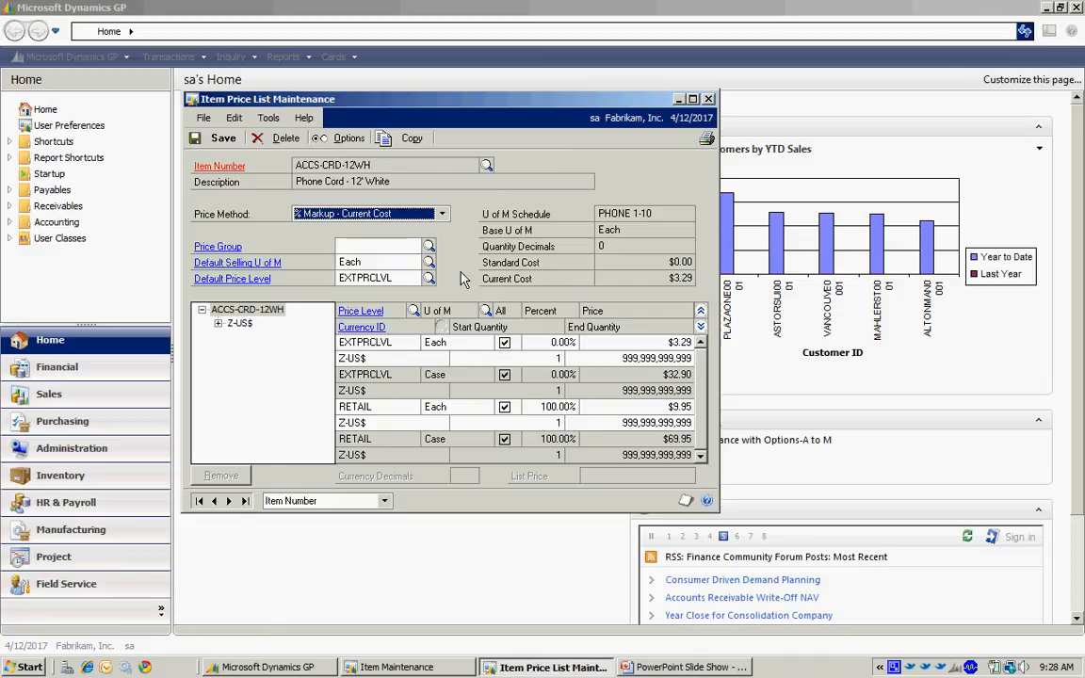
mouse_move(585, 346)
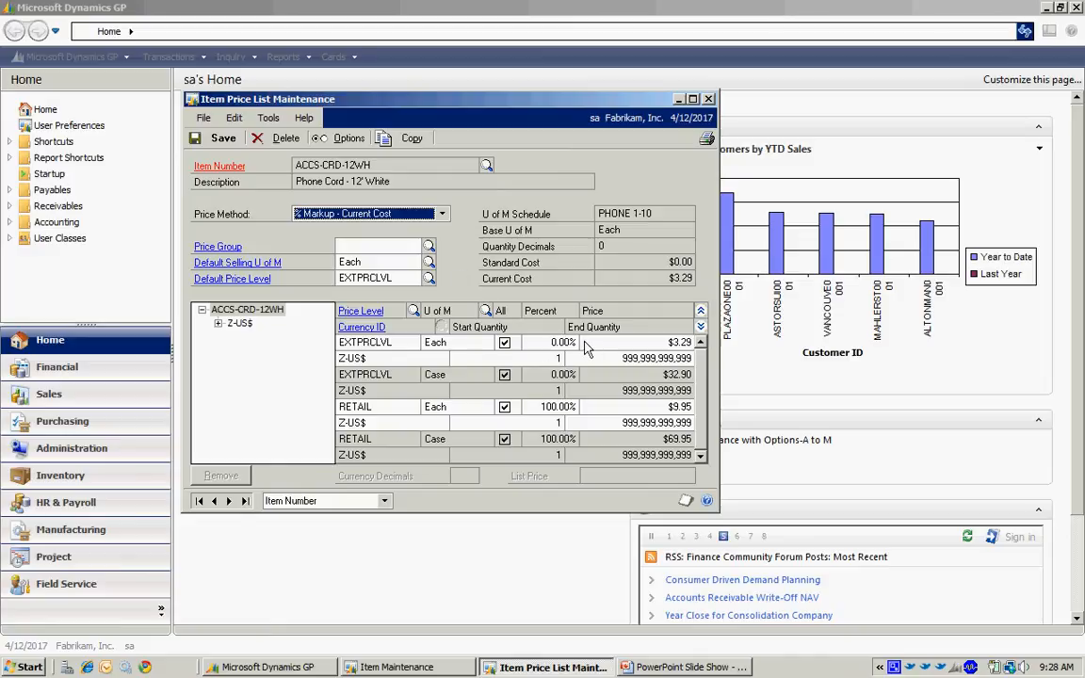
mouse_move(598, 478)
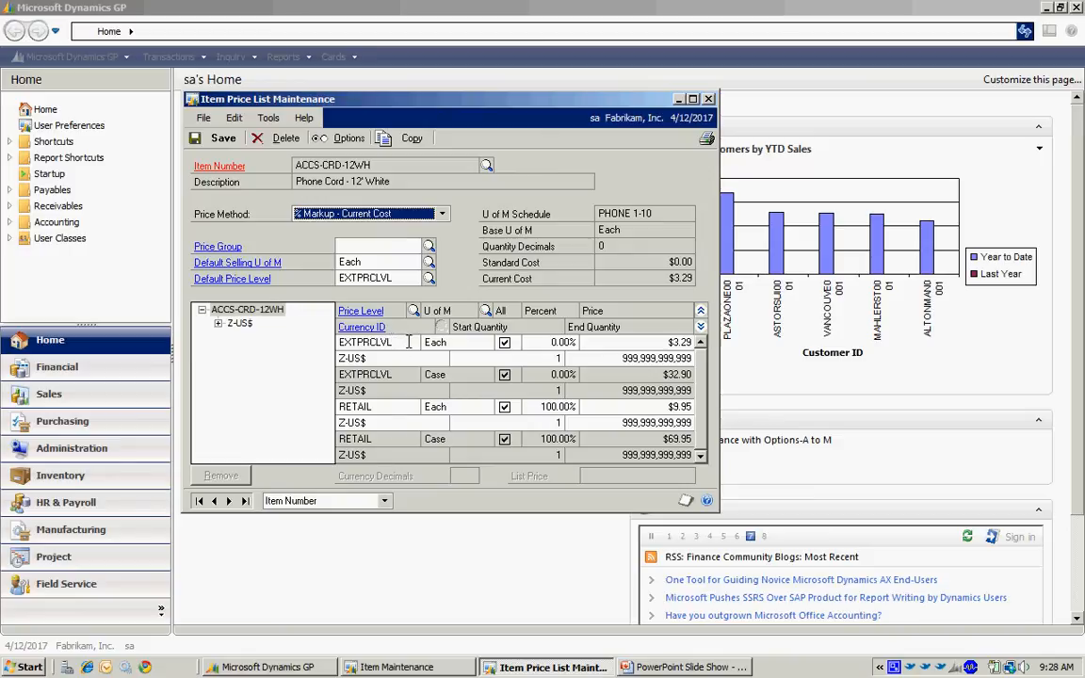
mouse_move(383, 407)
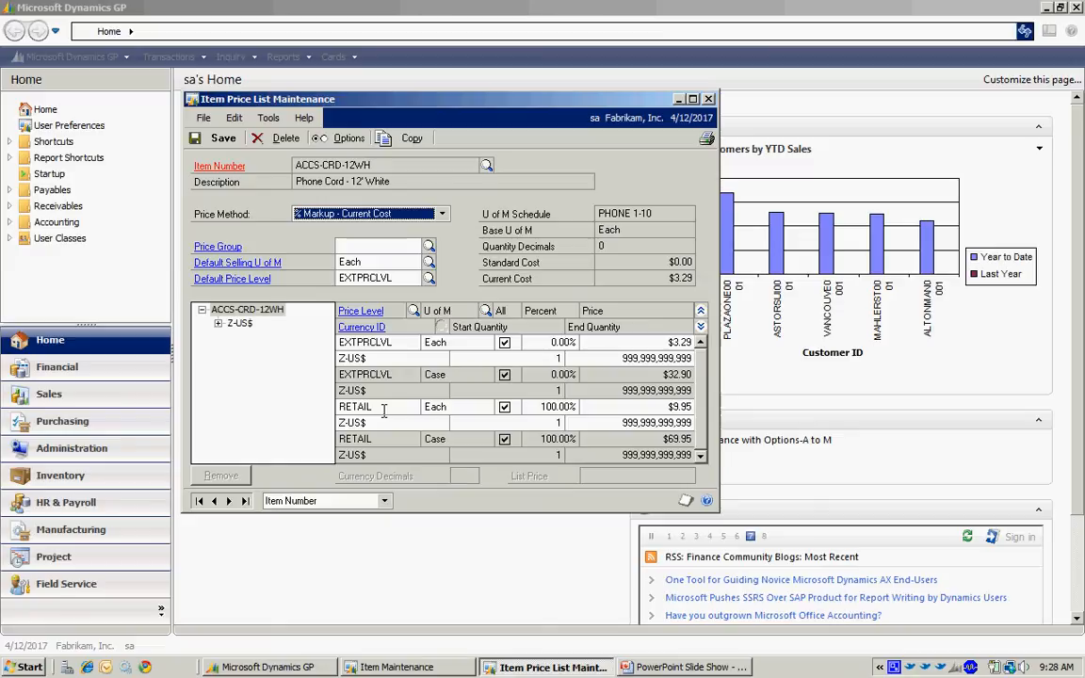